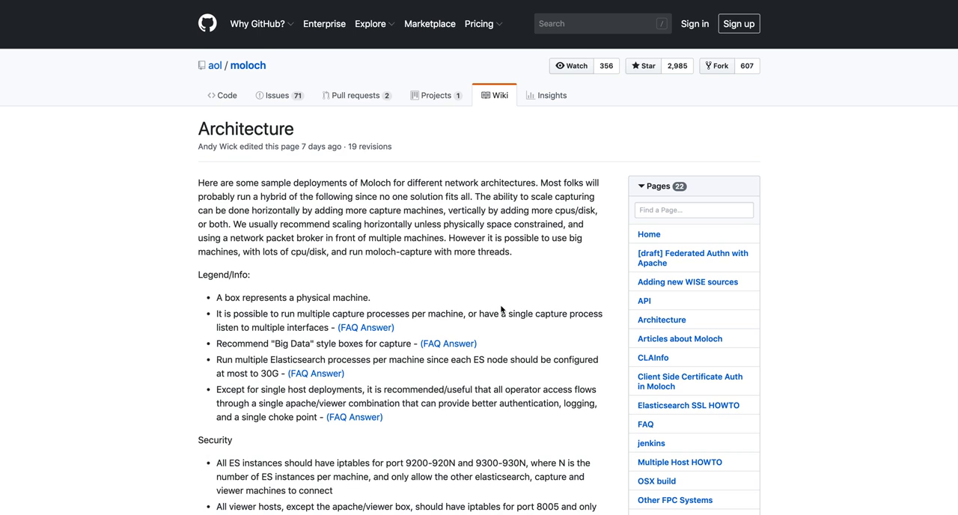
# Step: Scroll the Architecture wiki page down to the Single Host deployment diagram
pyautogui.scroll(-3)
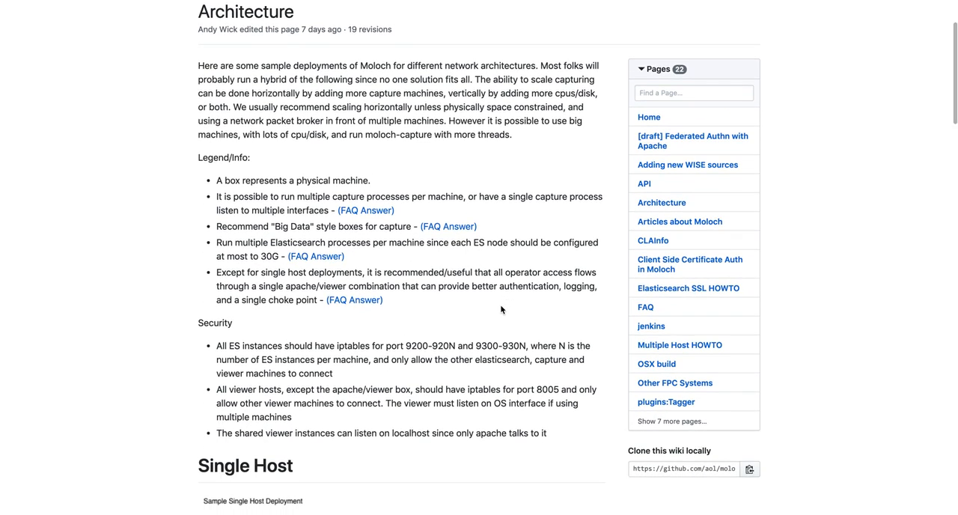
pyautogui.scroll(-3)
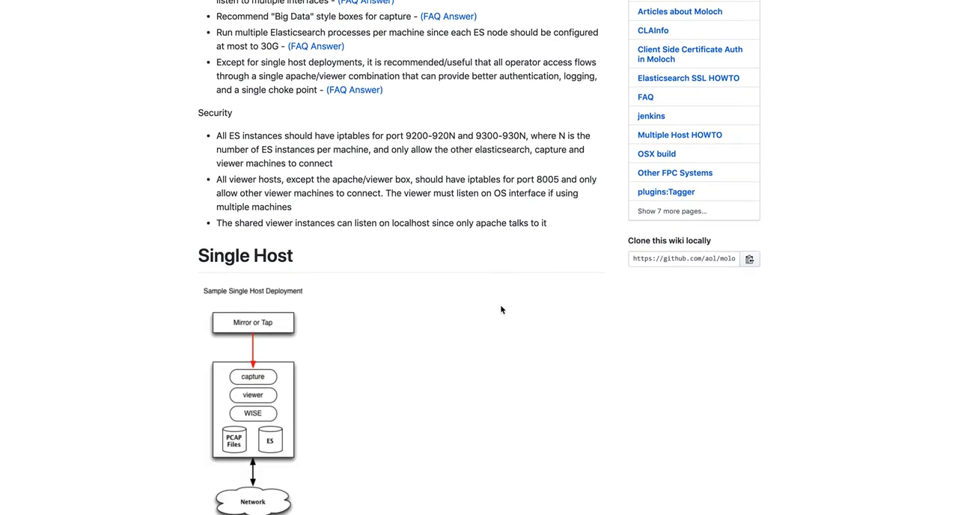
pyautogui.scroll(-3)
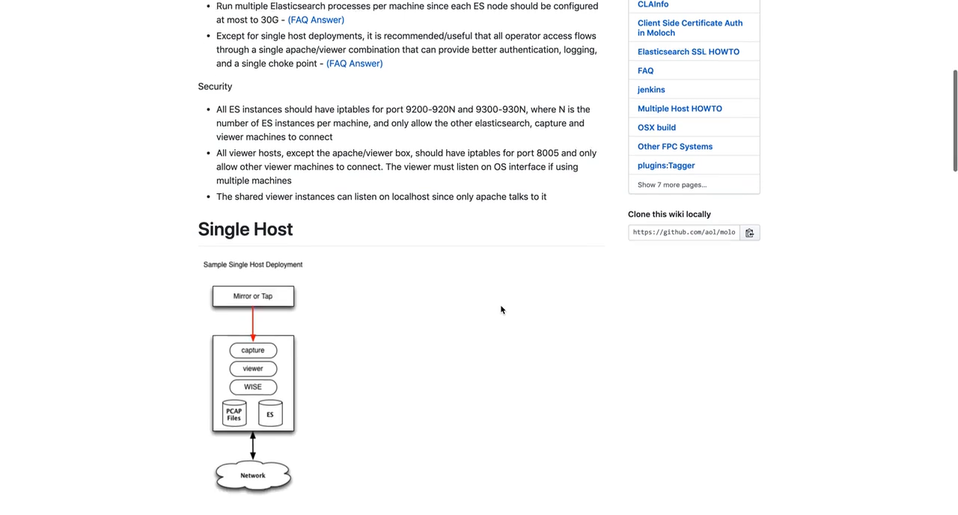
pyautogui.scroll(-3)
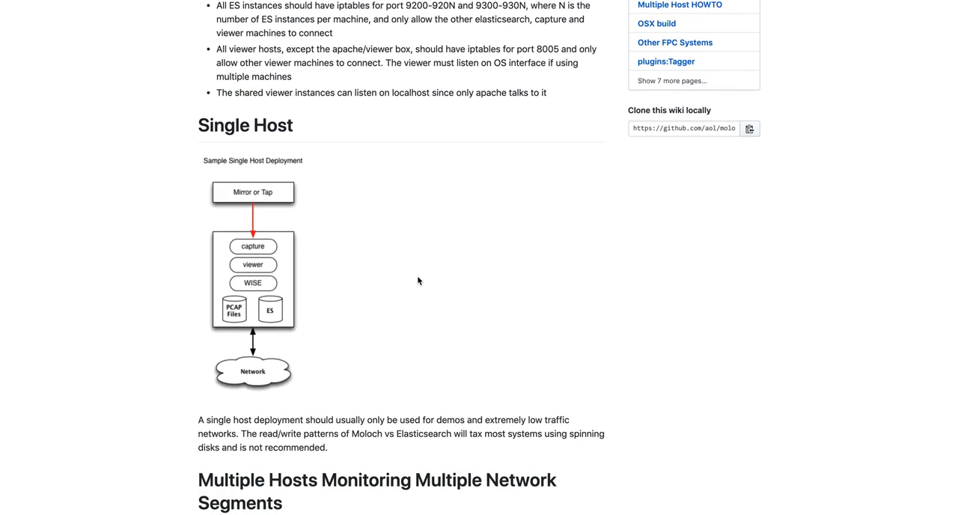
pyautogui.moveTo(300, 237)
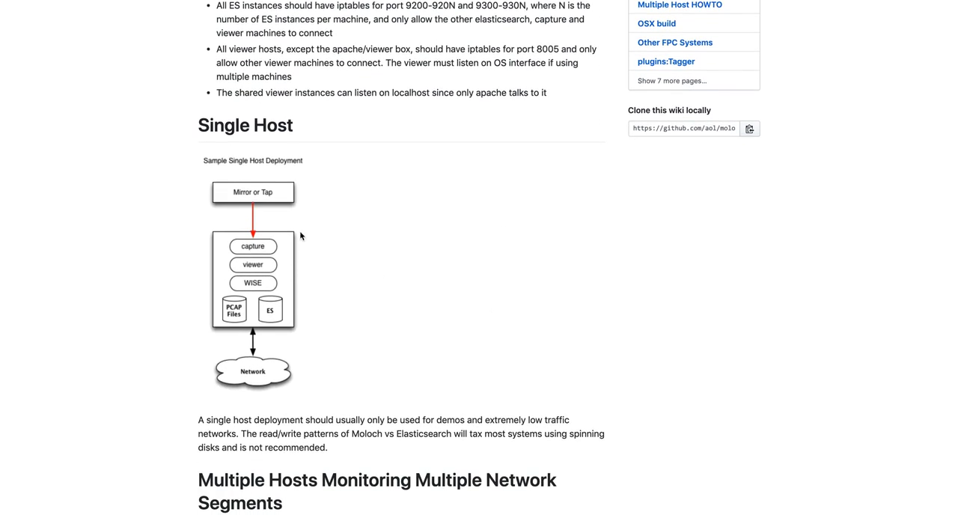
pyautogui.moveTo(276, 249)
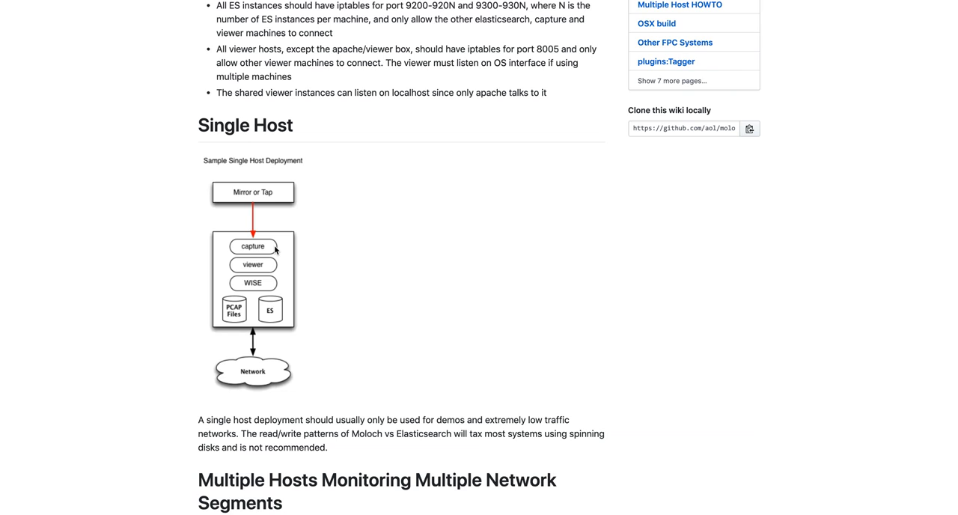
pyautogui.moveTo(286, 253)
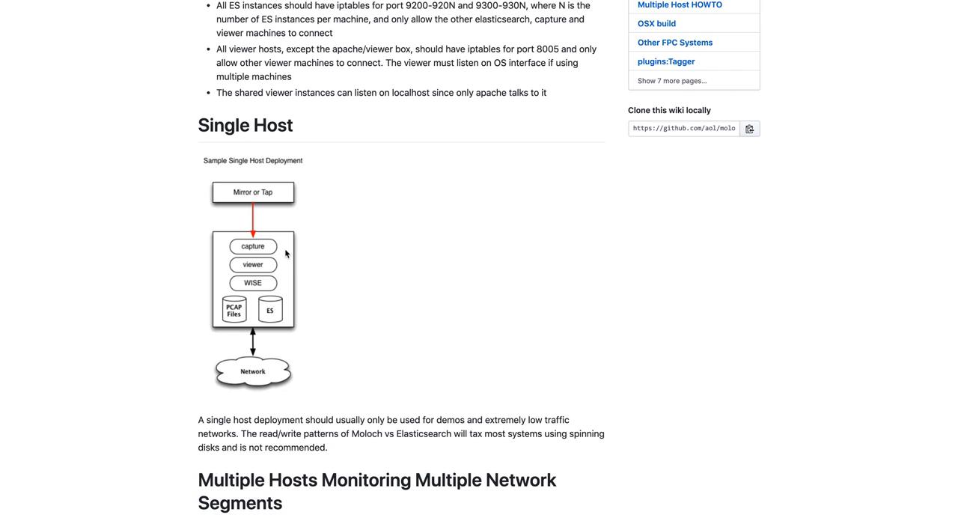
pyautogui.moveTo(271, 268)
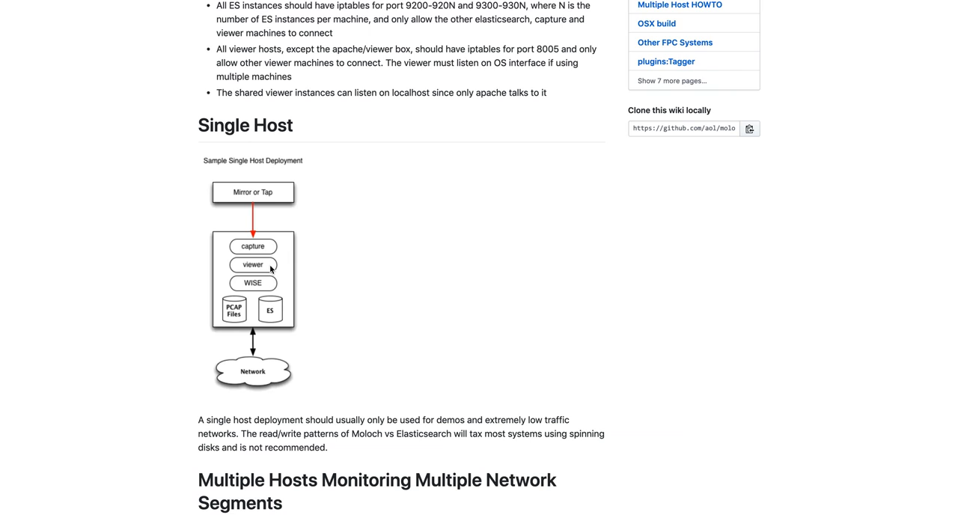
pyautogui.moveTo(272, 290)
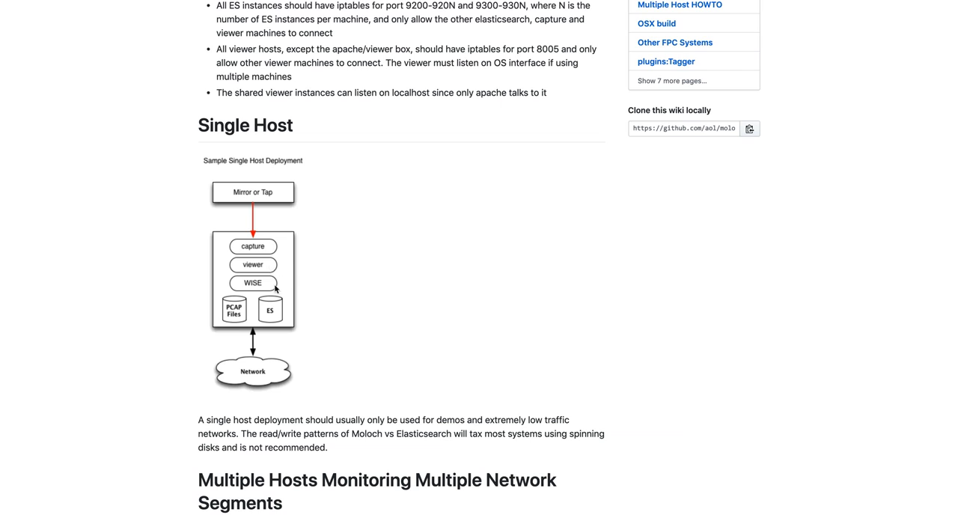
pyautogui.moveTo(274, 290)
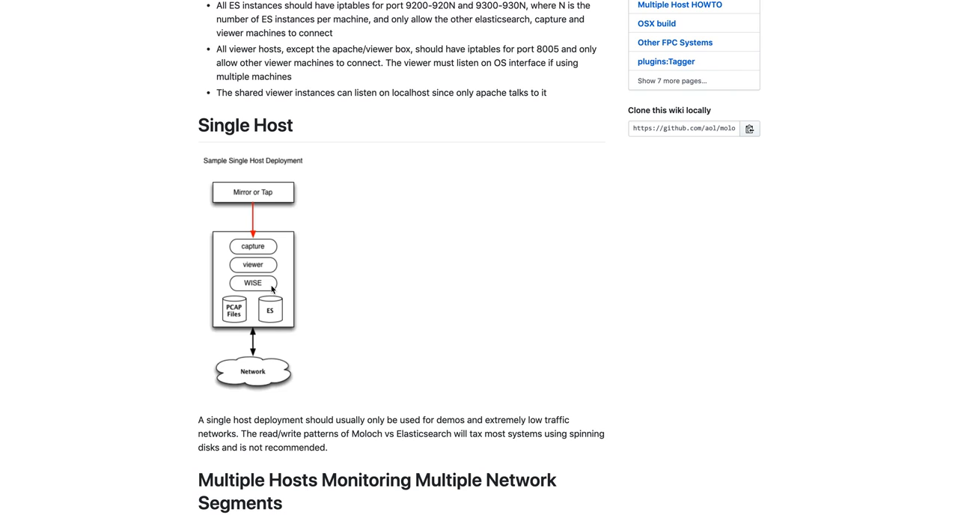
pyautogui.moveTo(277, 316)
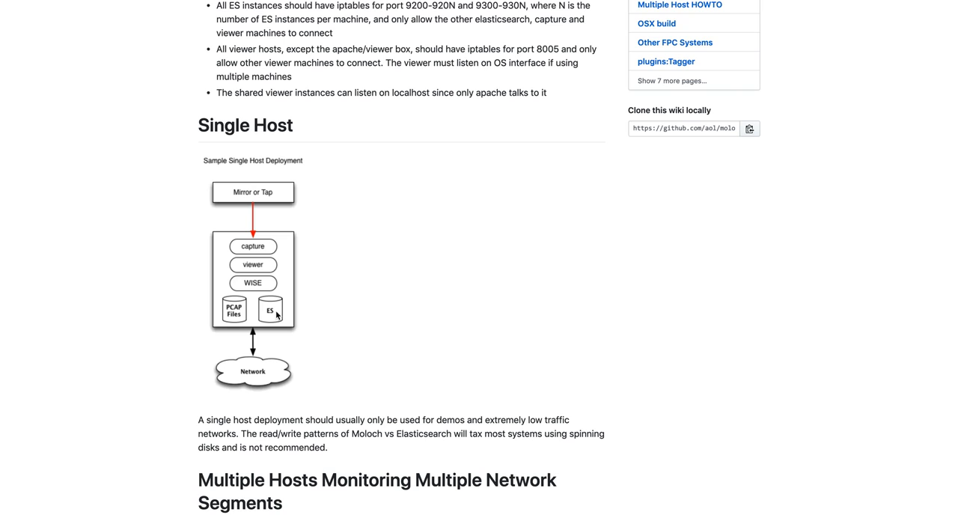
pyautogui.moveTo(232, 306)
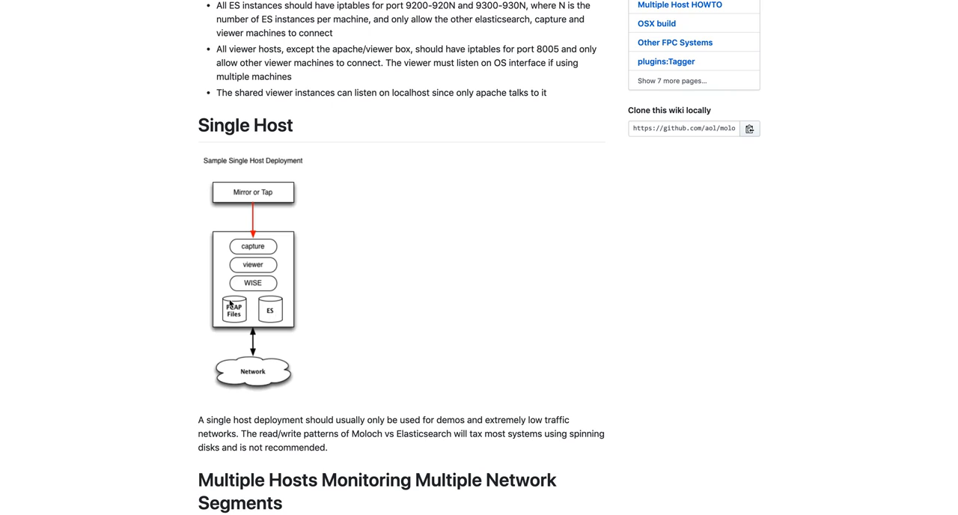
pyautogui.moveTo(234, 321)
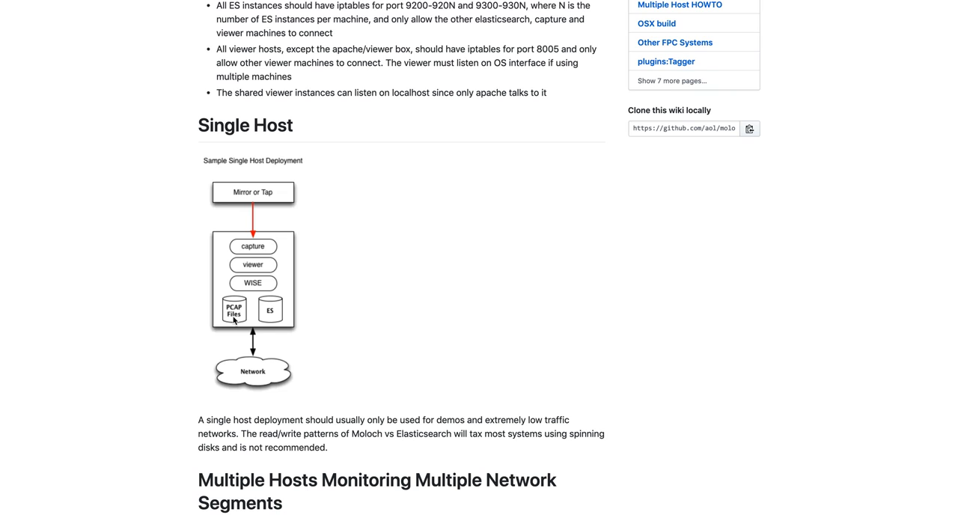
pyautogui.moveTo(238, 282)
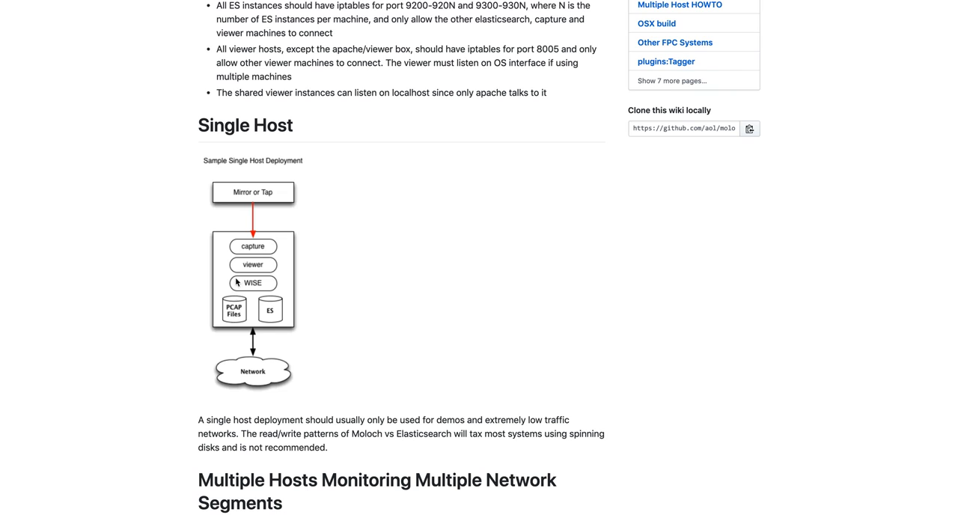
pyautogui.moveTo(227, 274)
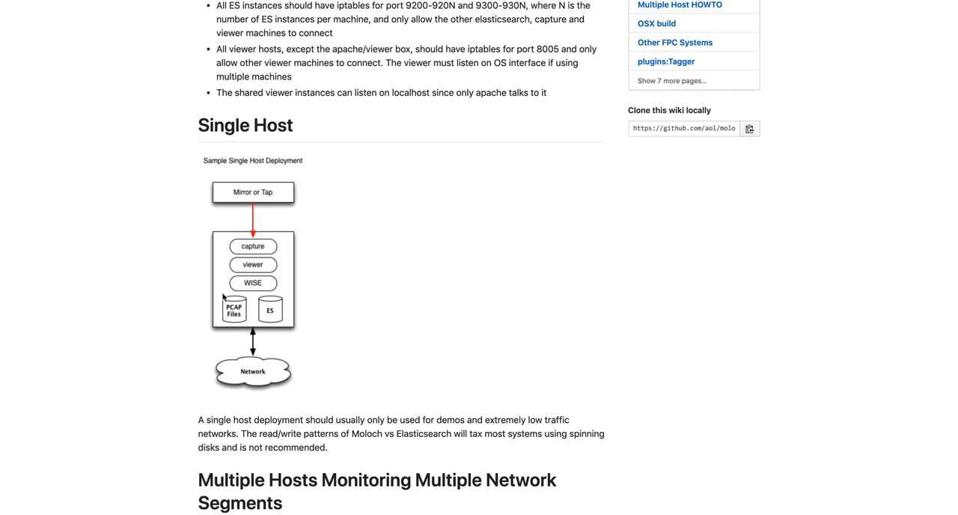
pyautogui.moveTo(251, 286)
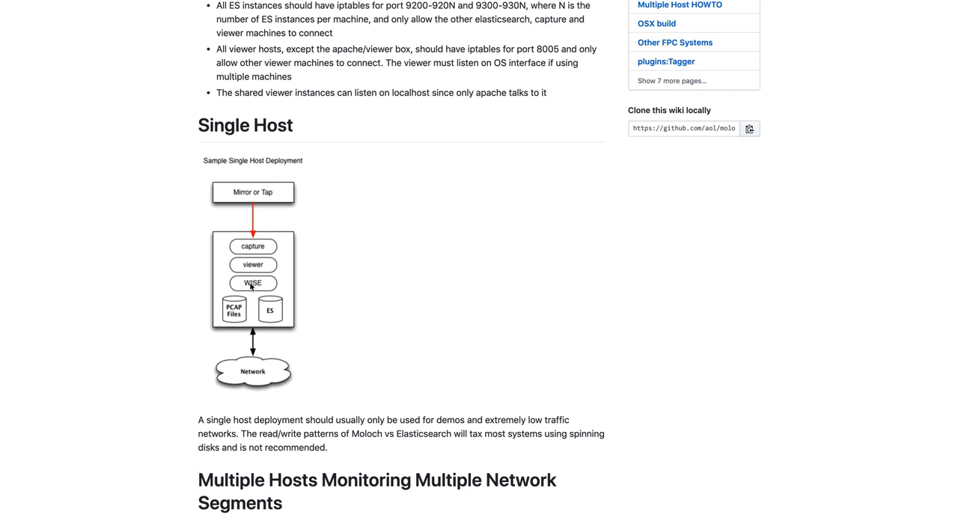
pyautogui.moveTo(273, 312)
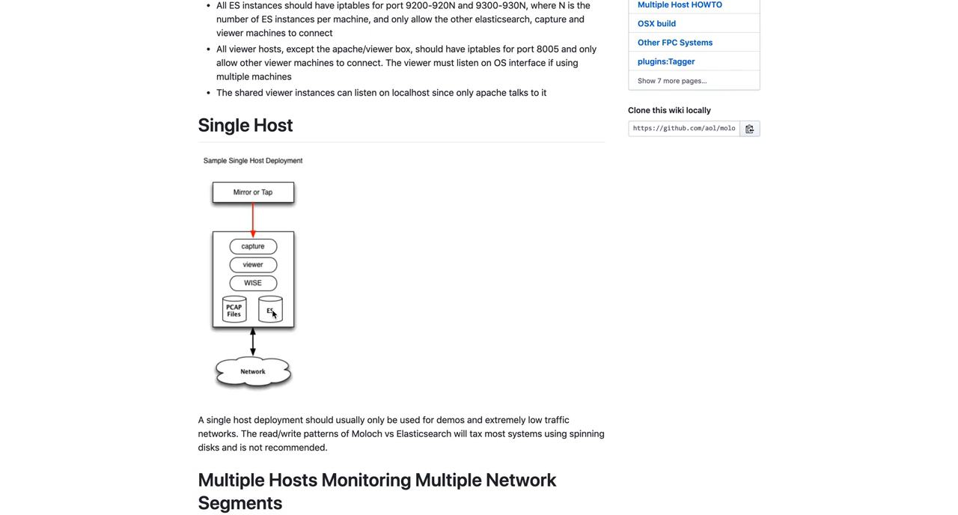
pyautogui.moveTo(311, 257)
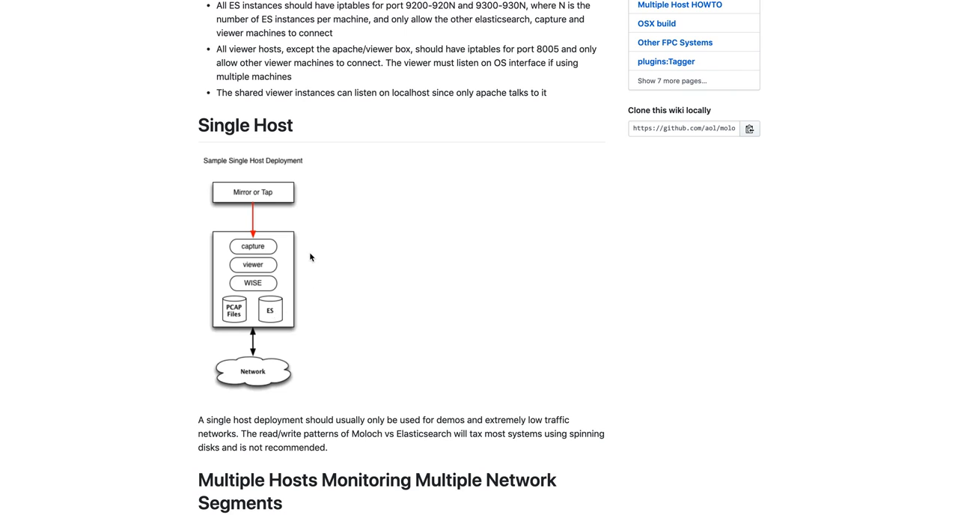
pyautogui.moveTo(190, 339)
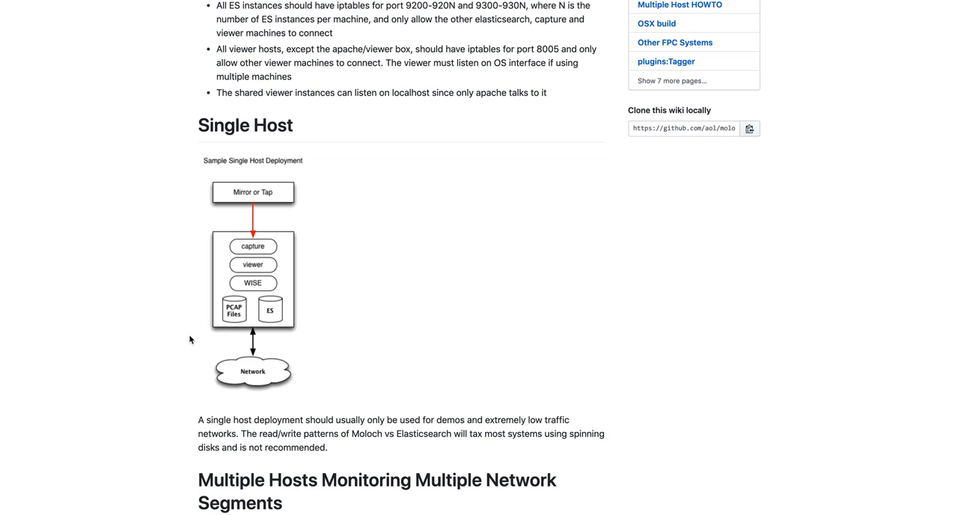
# Step: Scroll further down to the Multiple Hosts Monitoring High Traffic Networks diagram
pyautogui.scroll(-3)
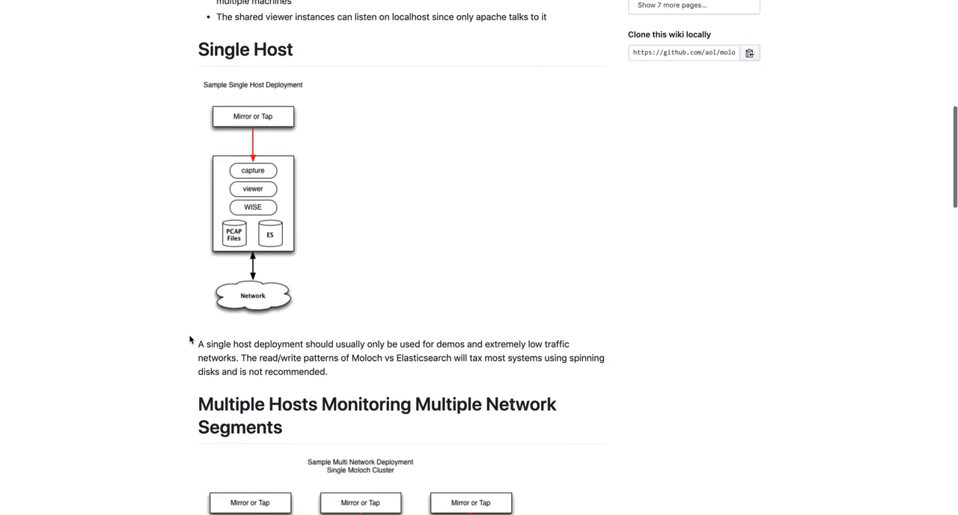
pyautogui.scroll(-3)
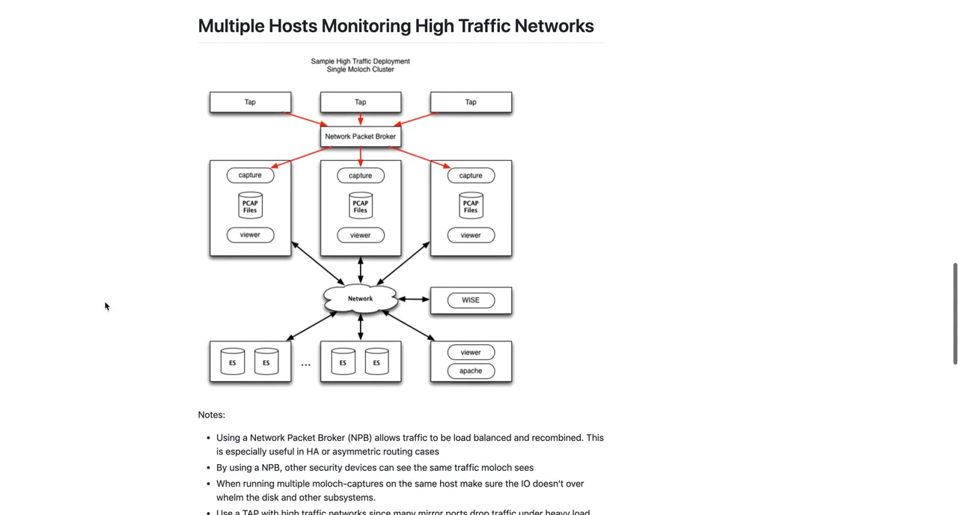
pyautogui.scroll(-3)
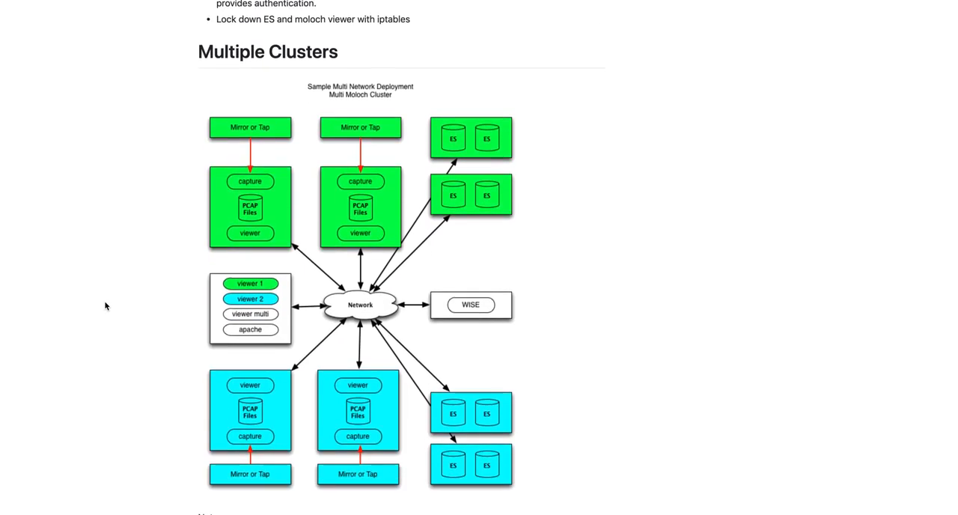
pyautogui.moveTo(174, 109)
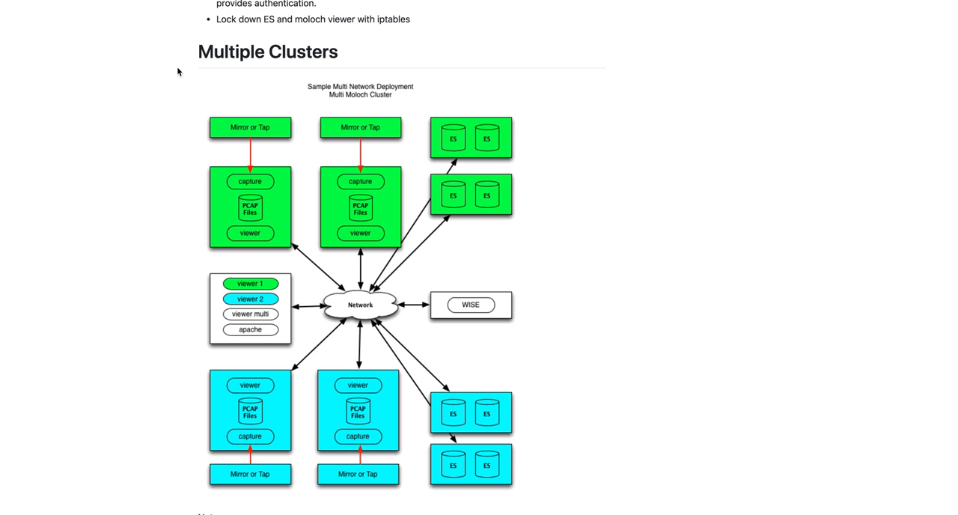
pyautogui.moveTo(192, 89)
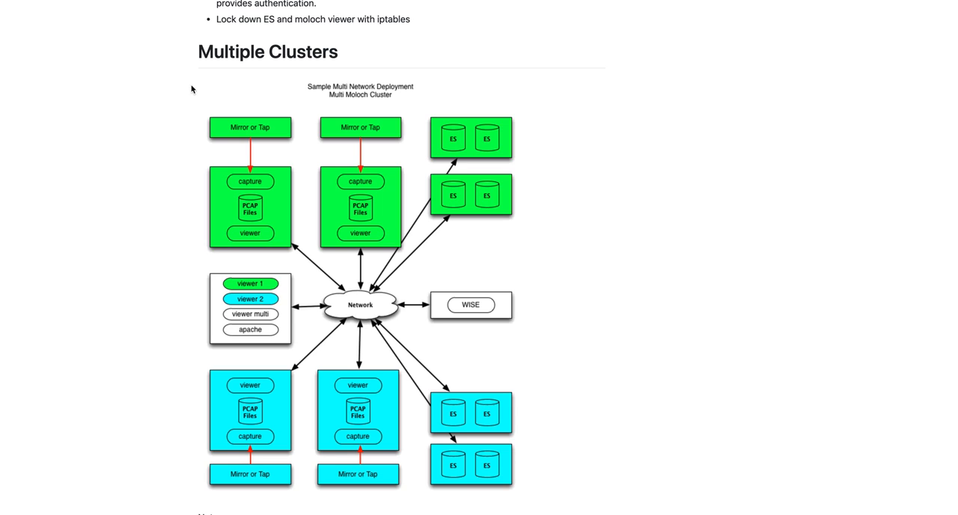
pyautogui.moveTo(196, 263)
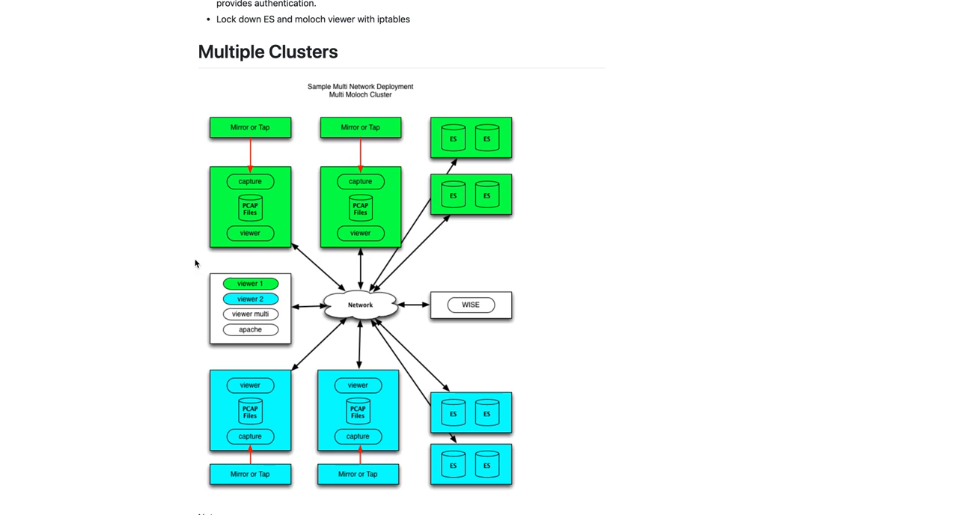
pyautogui.moveTo(189, 358)
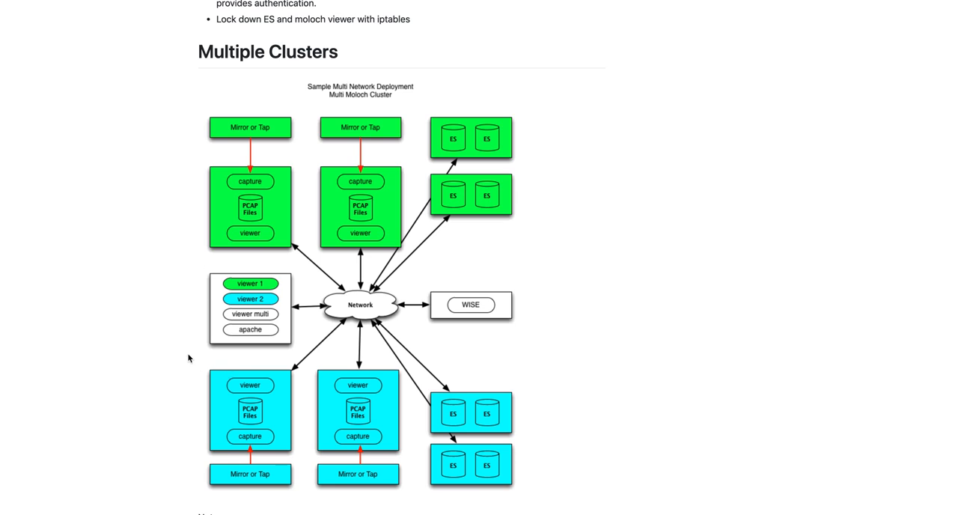
pyautogui.moveTo(210, 494)
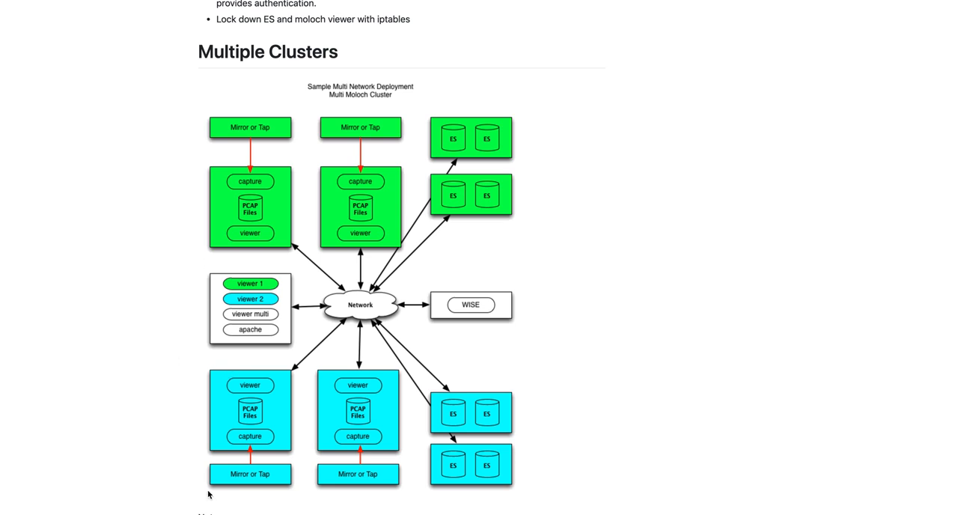
pyautogui.moveTo(458, 401)
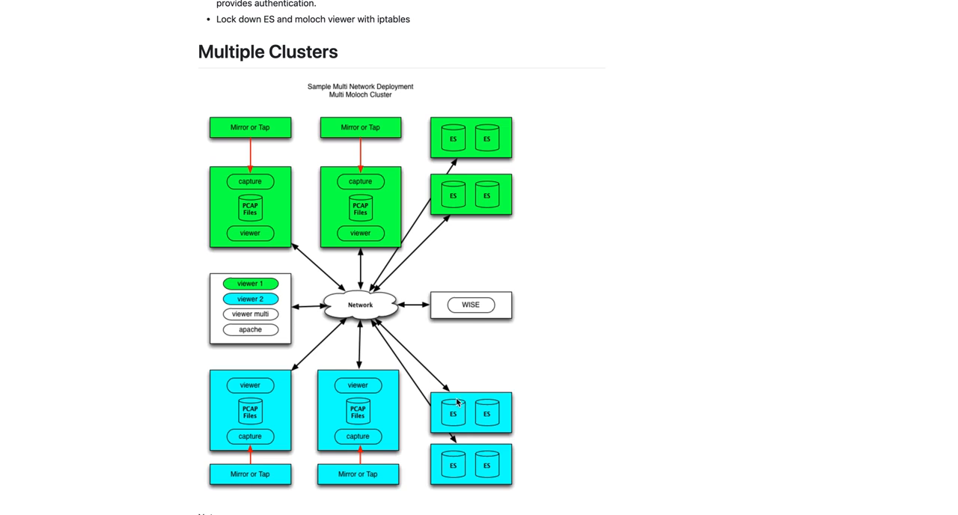
pyautogui.moveTo(486, 274)
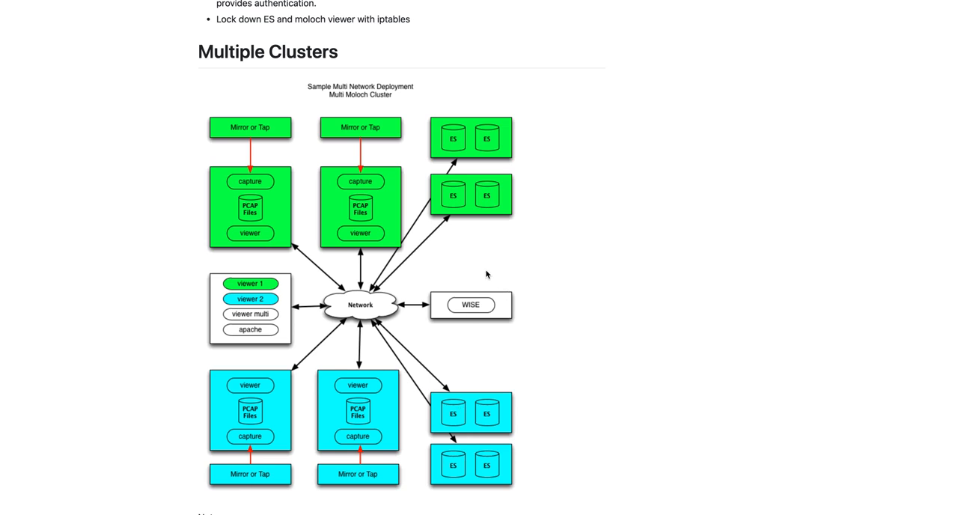
pyautogui.moveTo(423, 318)
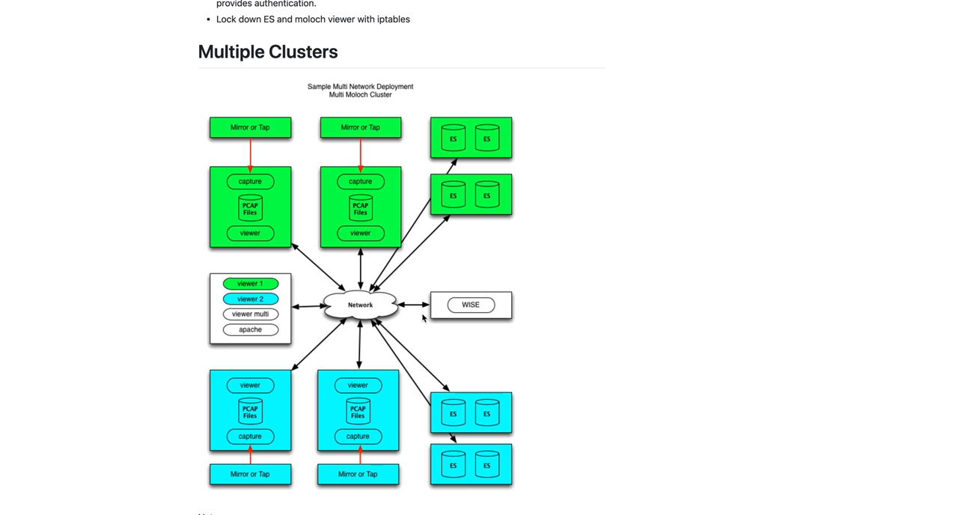
pyautogui.moveTo(189, 356)
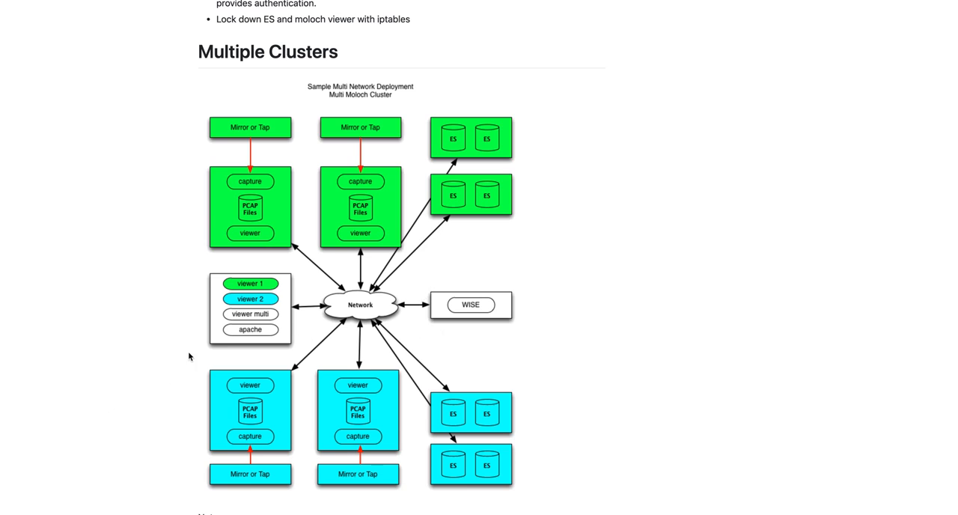
pyautogui.moveTo(264, 333)
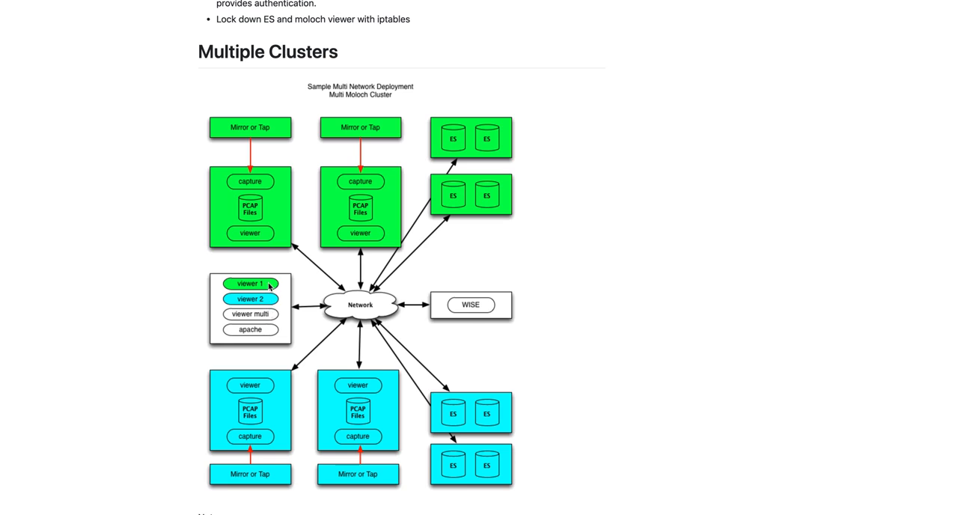
pyautogui.moveTo(271, 323)
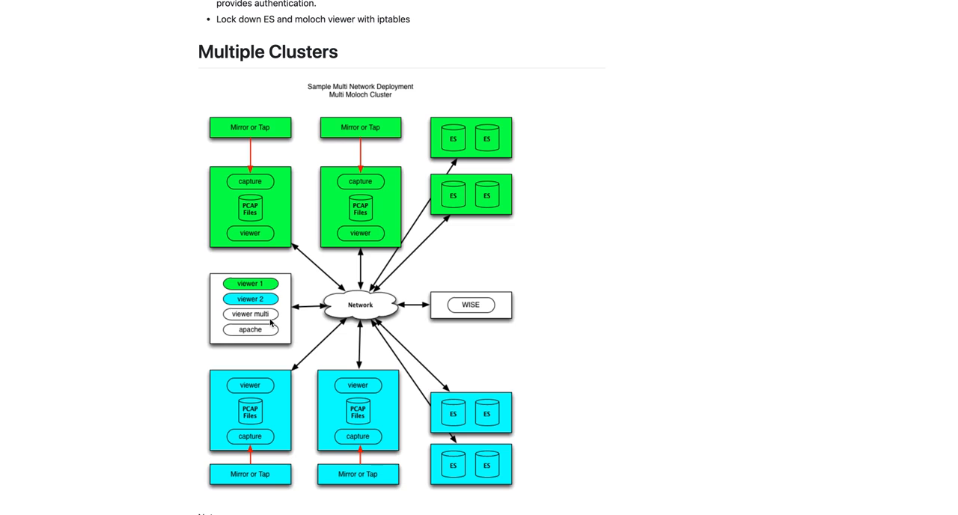
pyautogui.moveTo(272, 165)
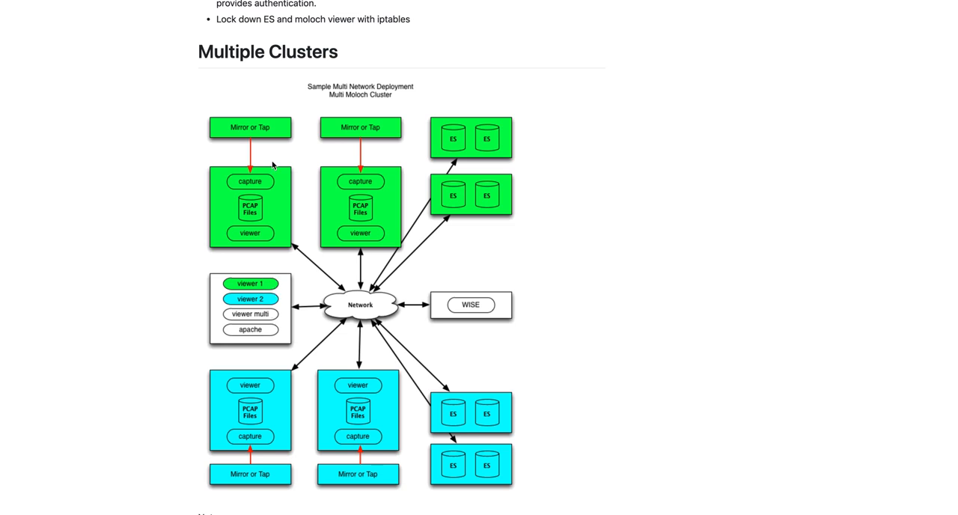
pyautogui.moveTo(212, 258)
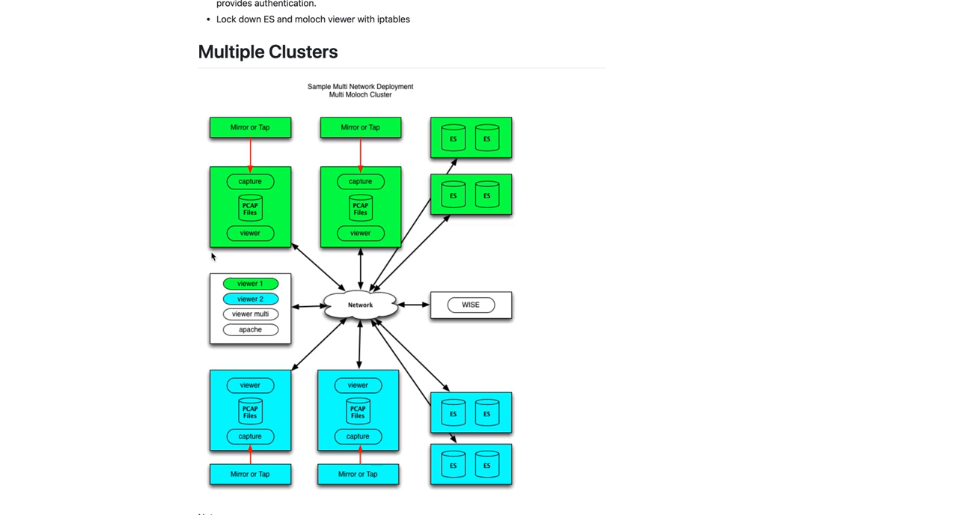
pyautogui.moveTo(186, 374)
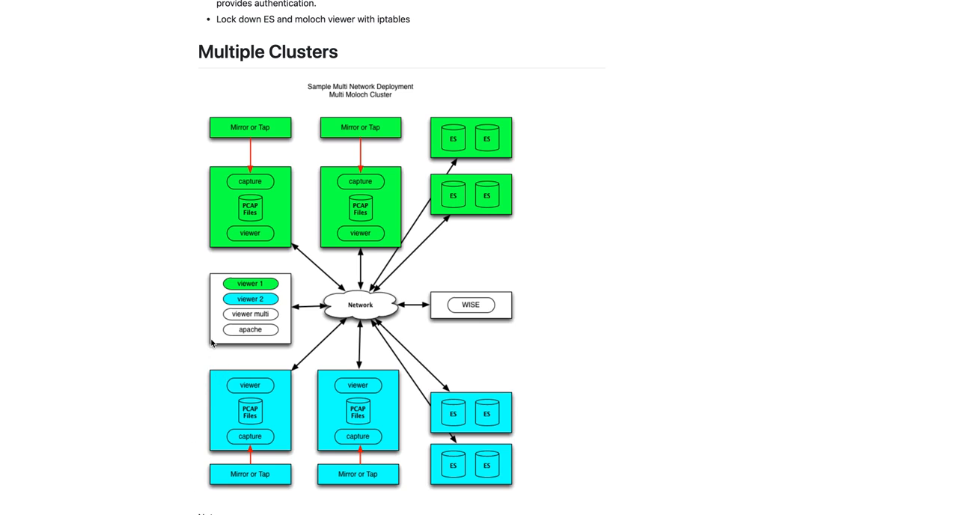
pyautogui.moveTo(271, 315)
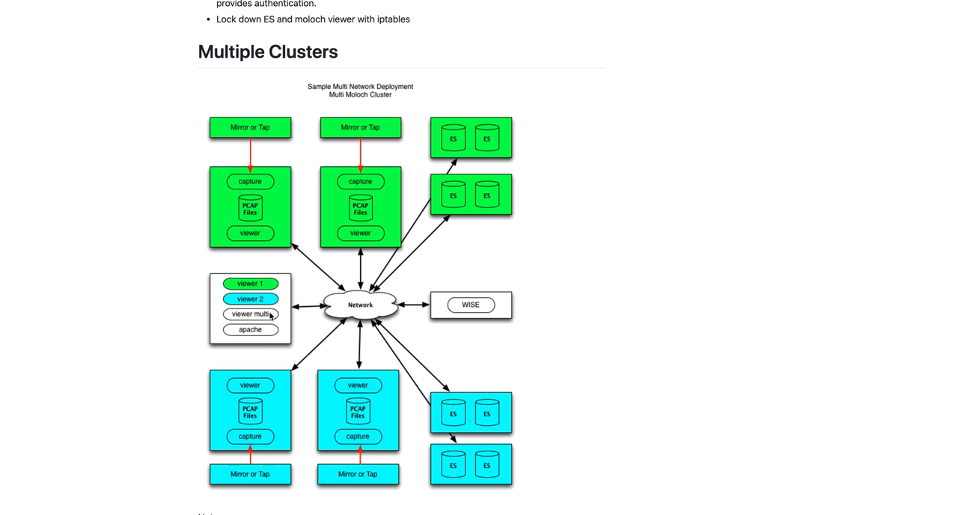
pyautogui.moveTo(117, 358)
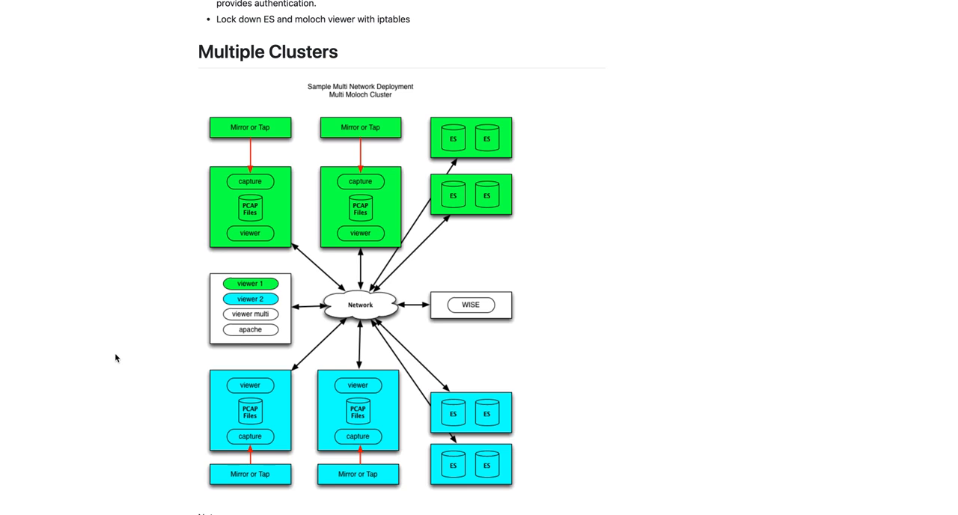
pyautogui.moveTo(168, 110)
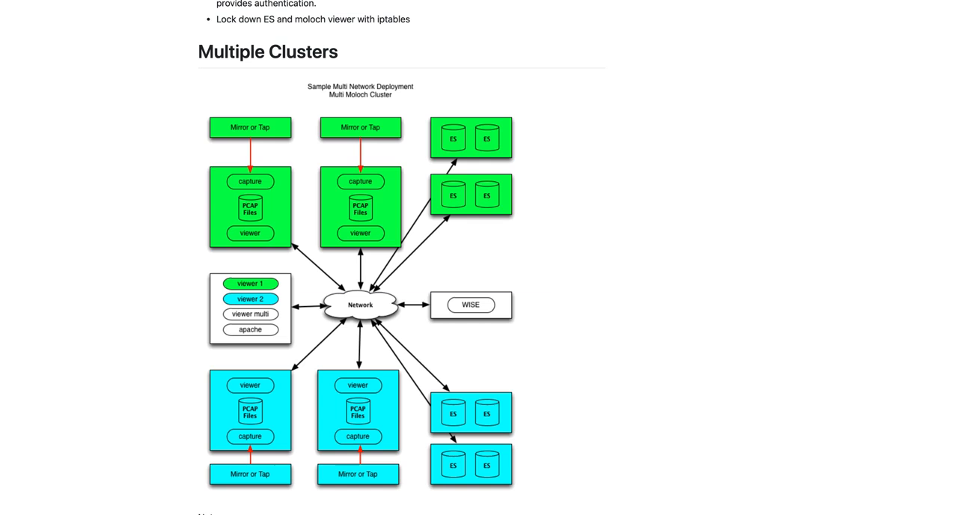
# Step: On the Estimators page, set capture traffic to 2 Gbps average and 60-day PCAP retention
pyautogui.click(177, 15)
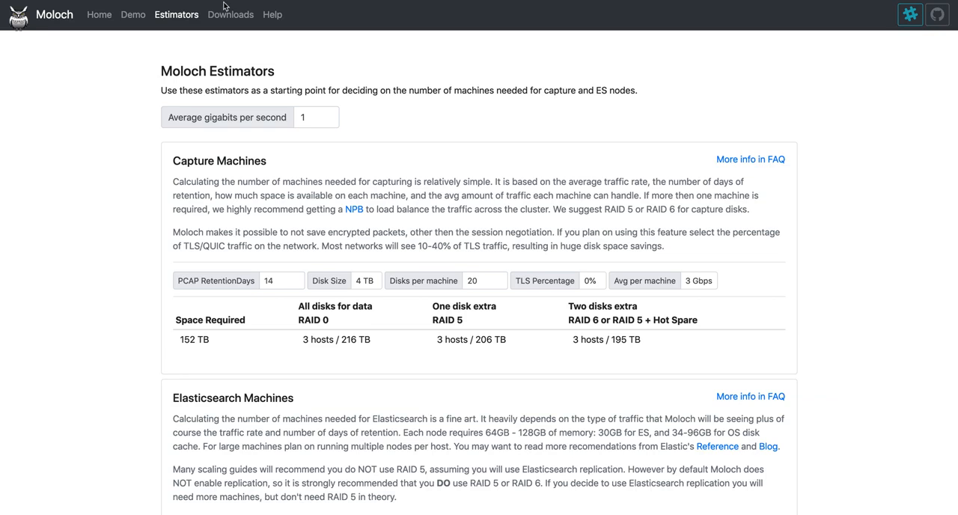
pyautogui.moveTo(167, 345)
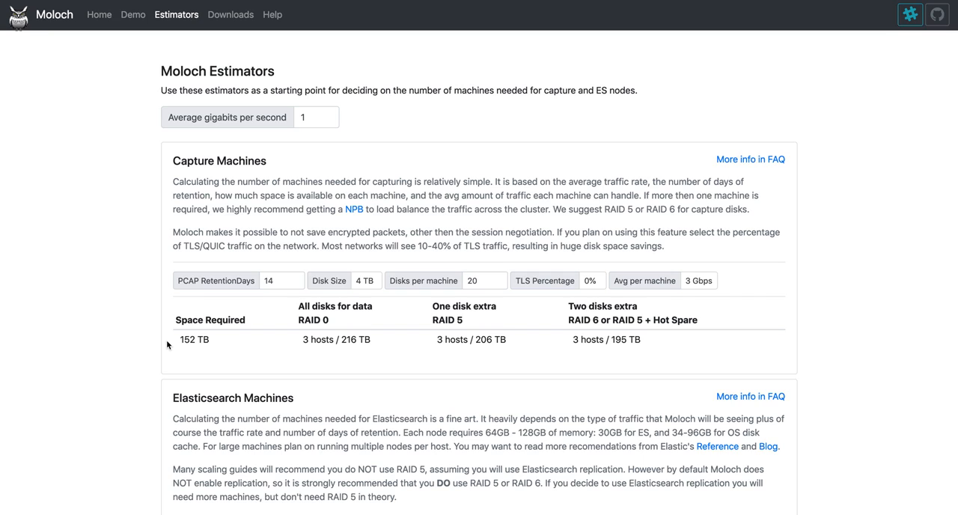
pyautogui.moveTo(267, 178)
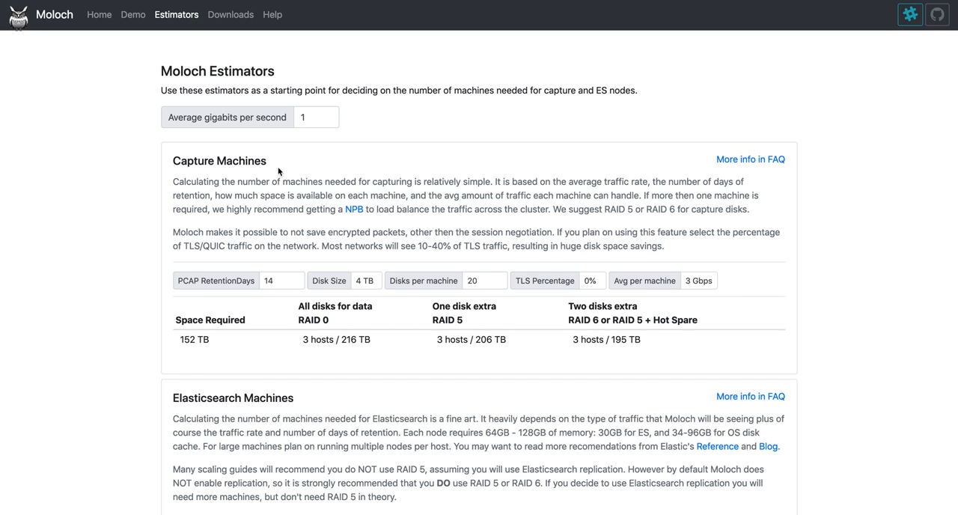
pyautogui.click(316, 117)
pyautogui.write('2')
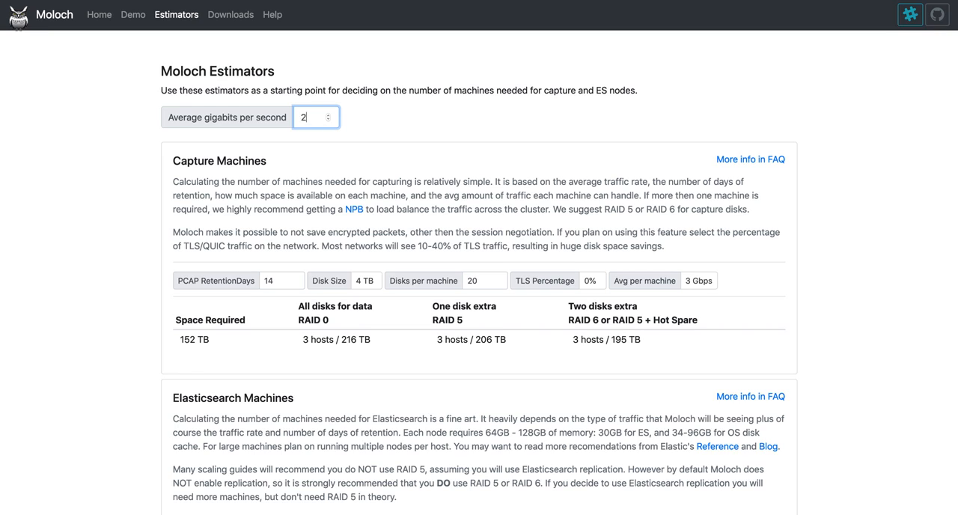
pyautogui.click(332, 114)
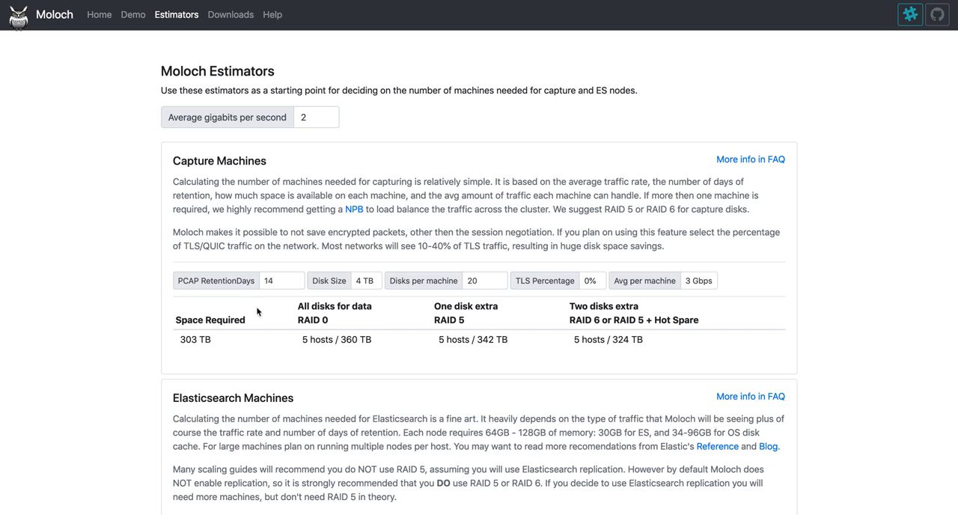
pyautogui.click(281, 280)
pyautogui.write('60')
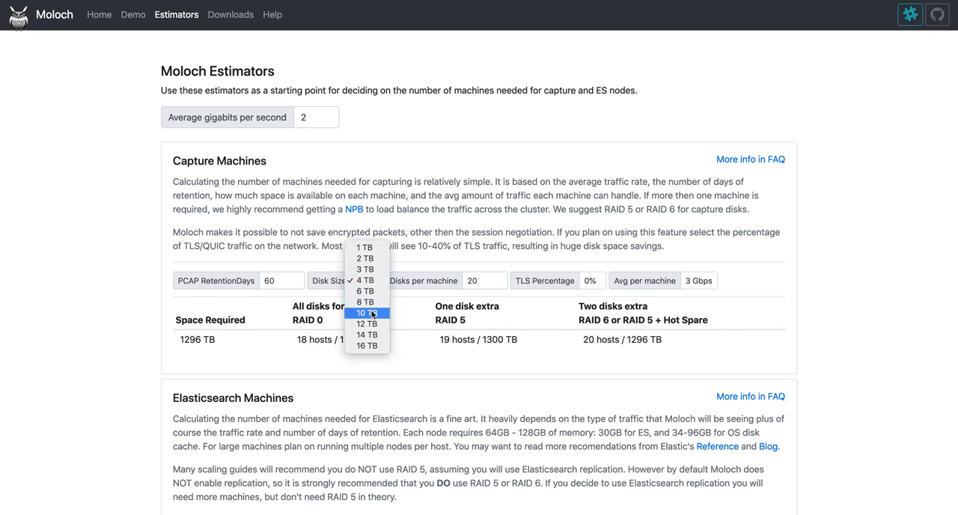
# Step: Choose 10 TB capture disks and 20% TLS share, estimating 1037 TB across 6–7 hosts
pyautogui.click(366, 311)
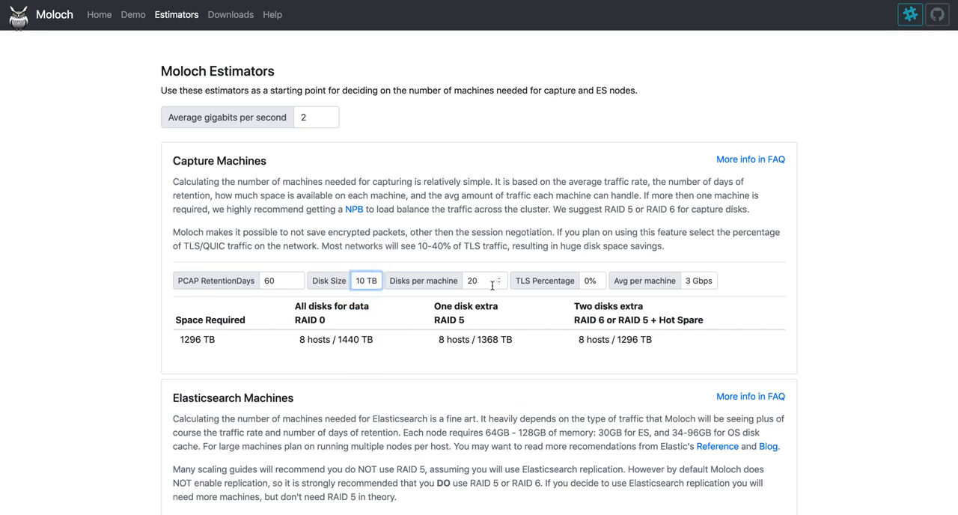
pyautogui.moveTo(599, 289)
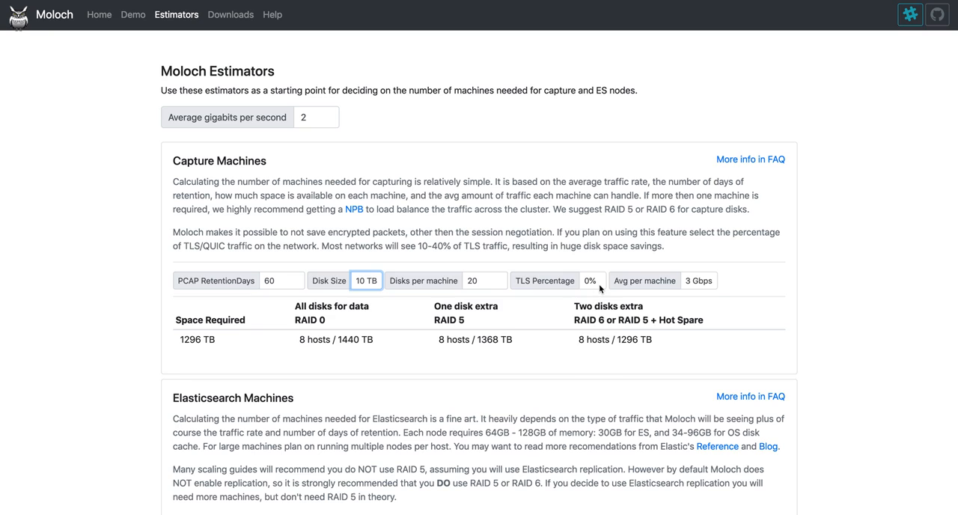
pyautogui.click(592, 280)
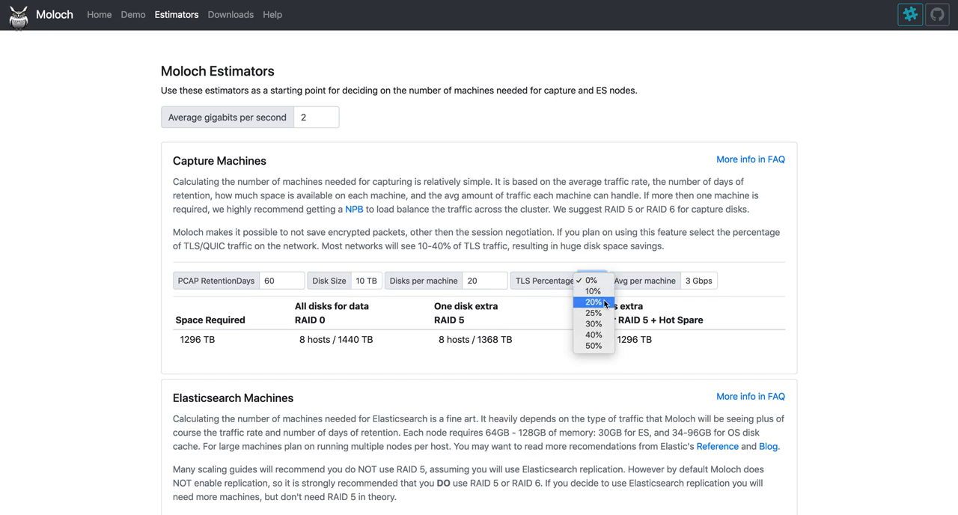
pyautogui.click(593, 302)
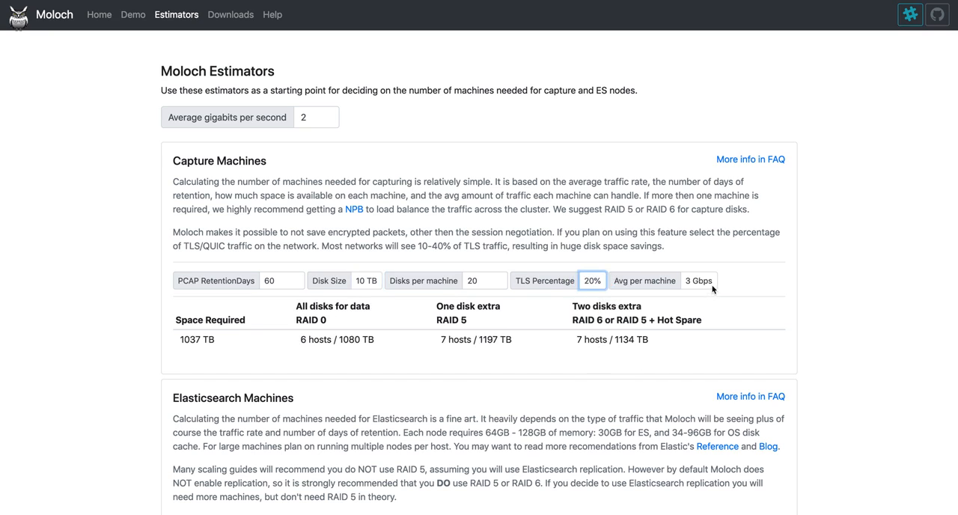
pyautogui.moveTo(679, 292)
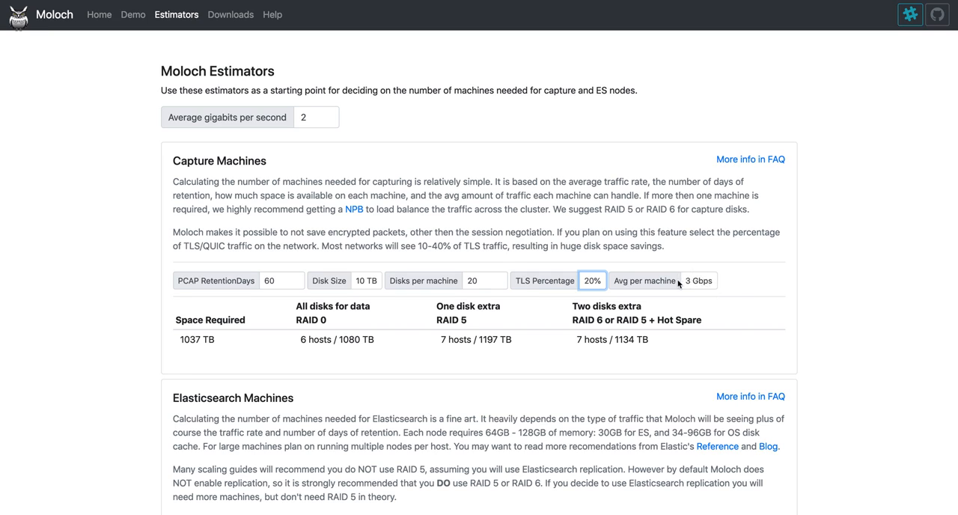
pyautogui.moveTo(224, 312)
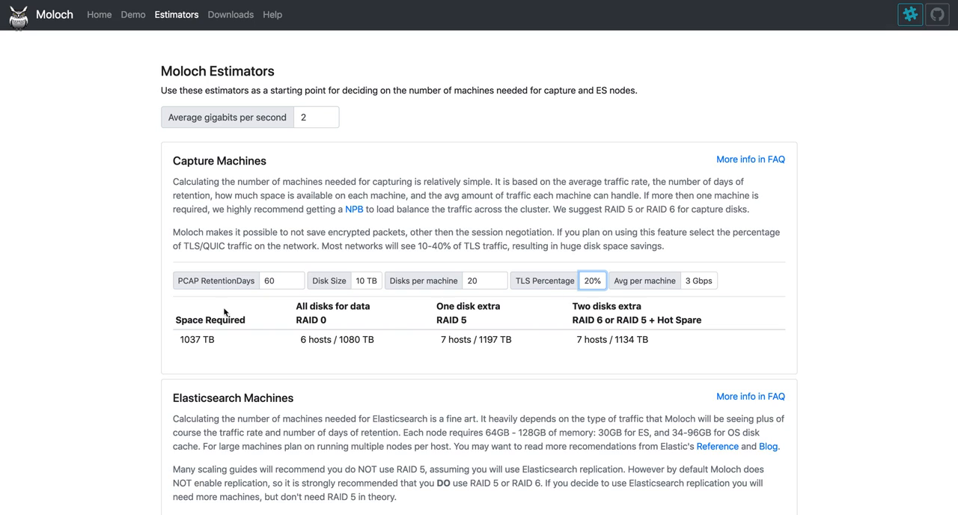
pyautogui.moveTo(175, 321)
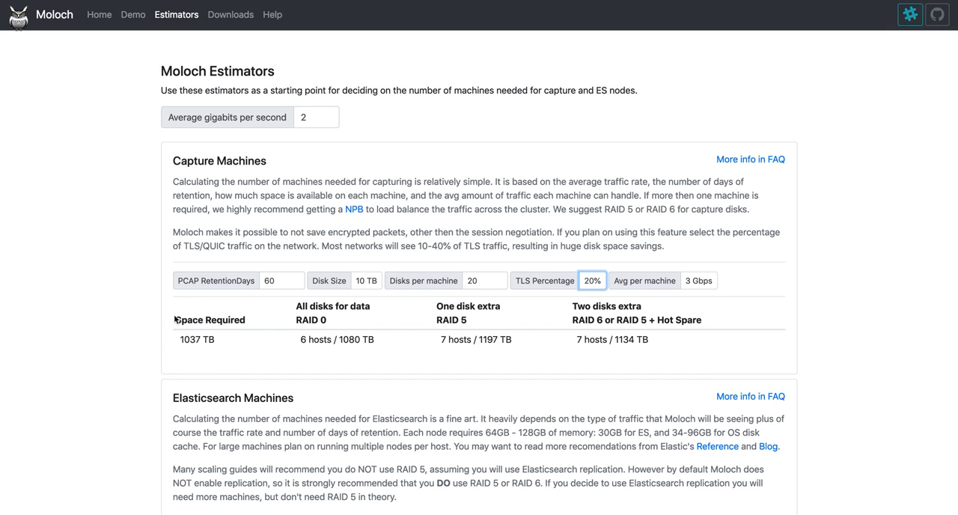
pyautogui.moveTo(188, 349)
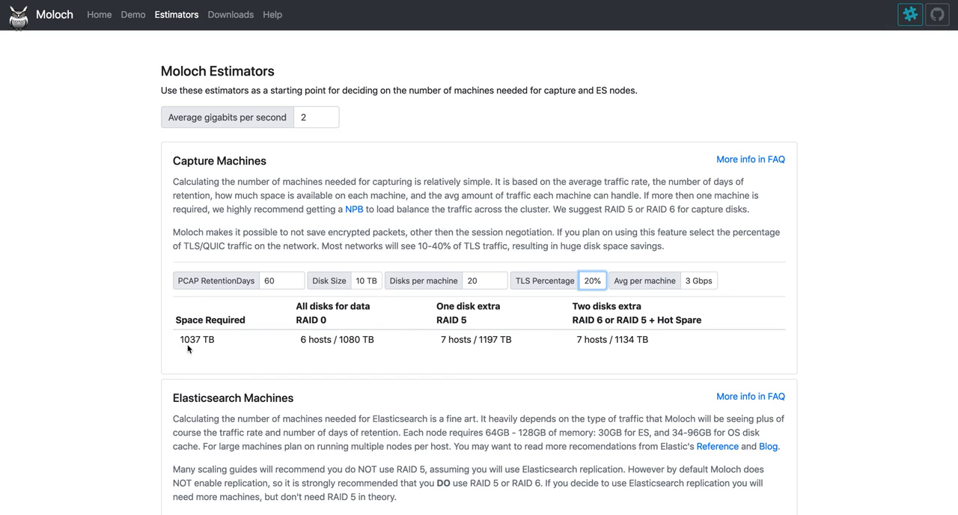
pyautogui.moveTo(214, 347)
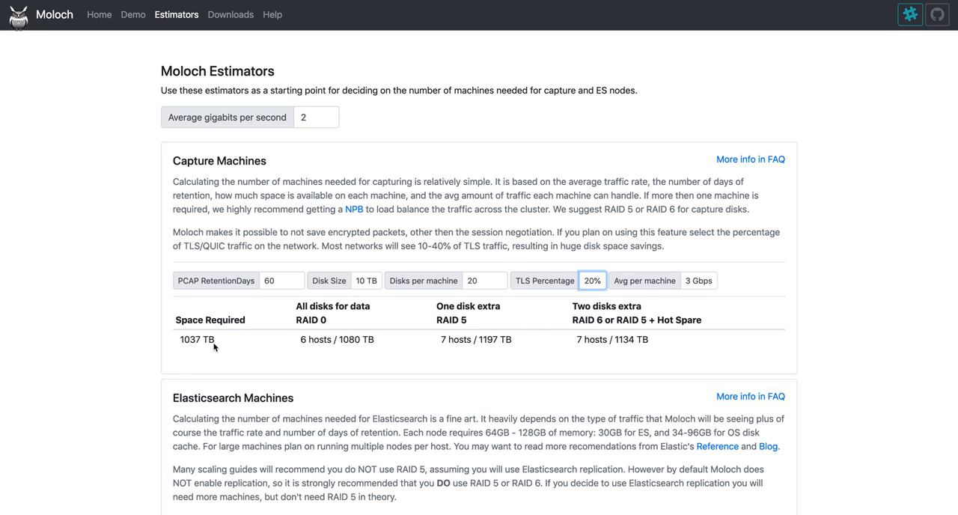
pyautogui.moveTo(314, 351)
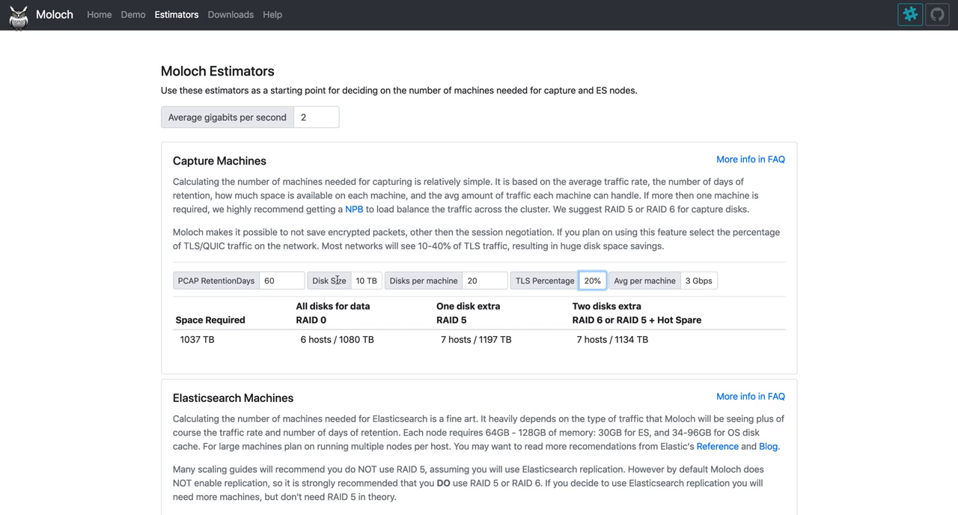
pyautogui.moveTo(473, 298)
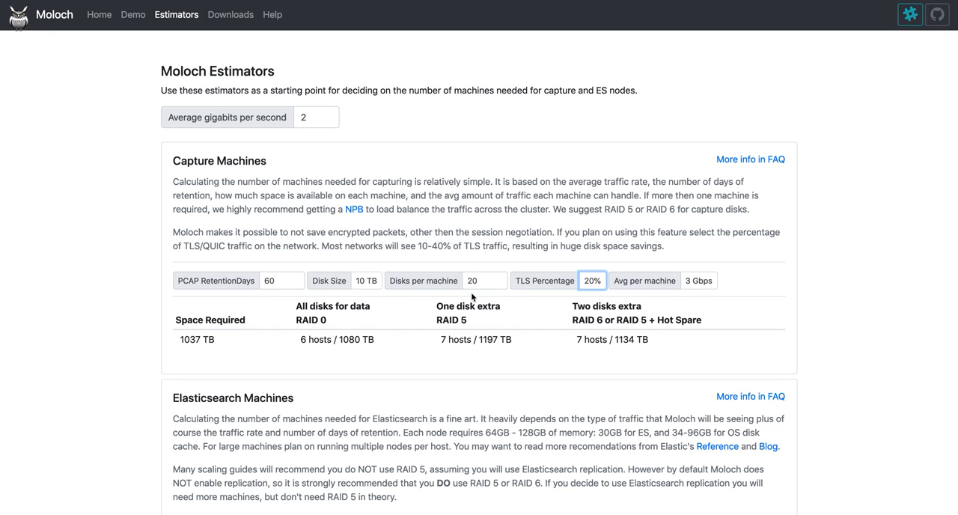
pyautogui.moveTo(303, 351)
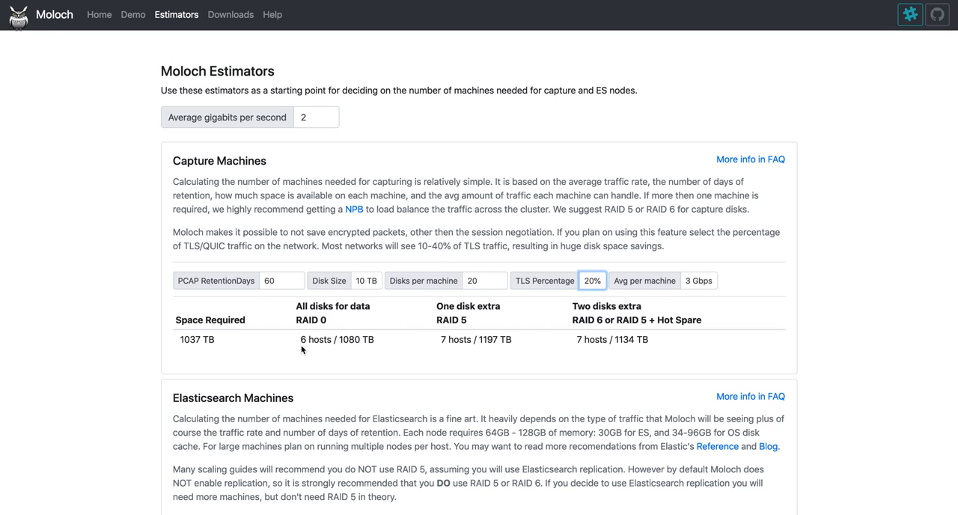
pyautogui.moveTo(460, 366)
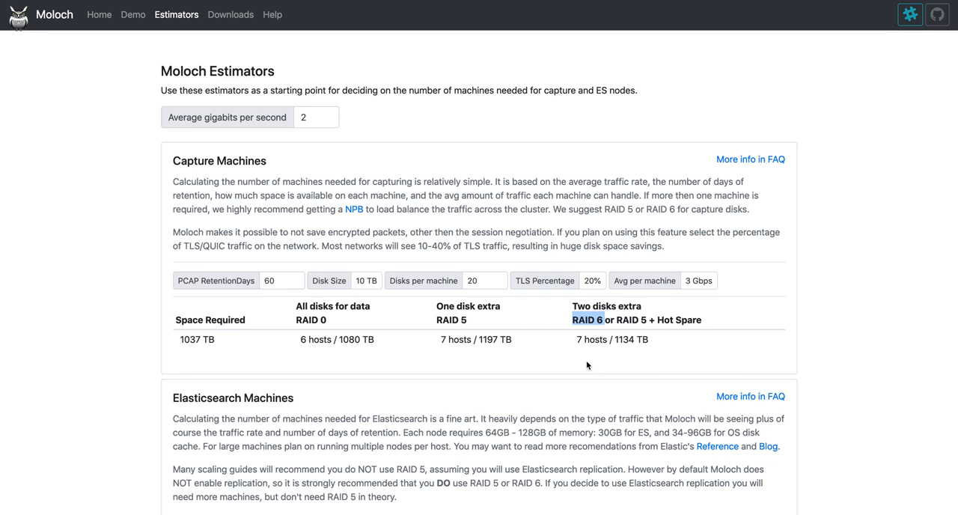
pyautogui.moveTo(577, 350)
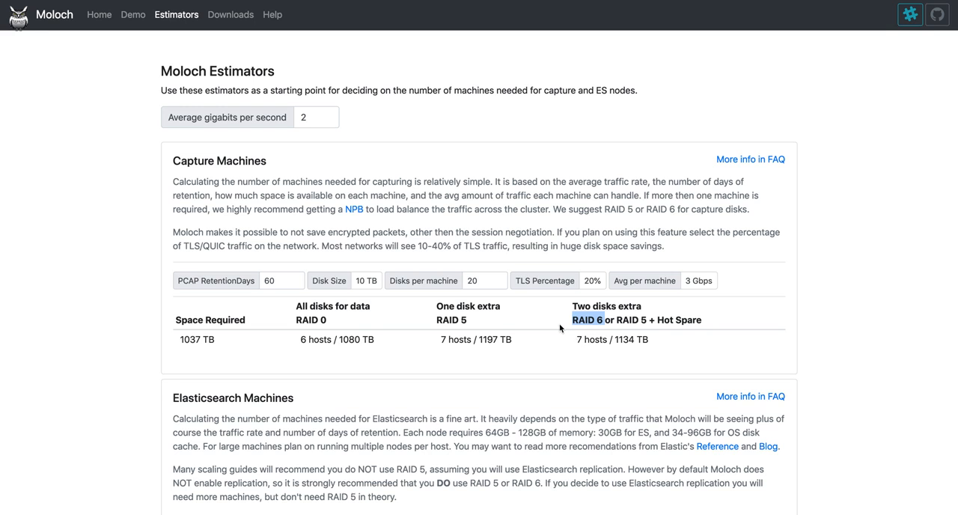
# Step: Set Elasticsearch machines to 8 TB disks and 1 replica with 120-day retention, highlighting the 182 TB figure
pyautogui.scroll(-3)
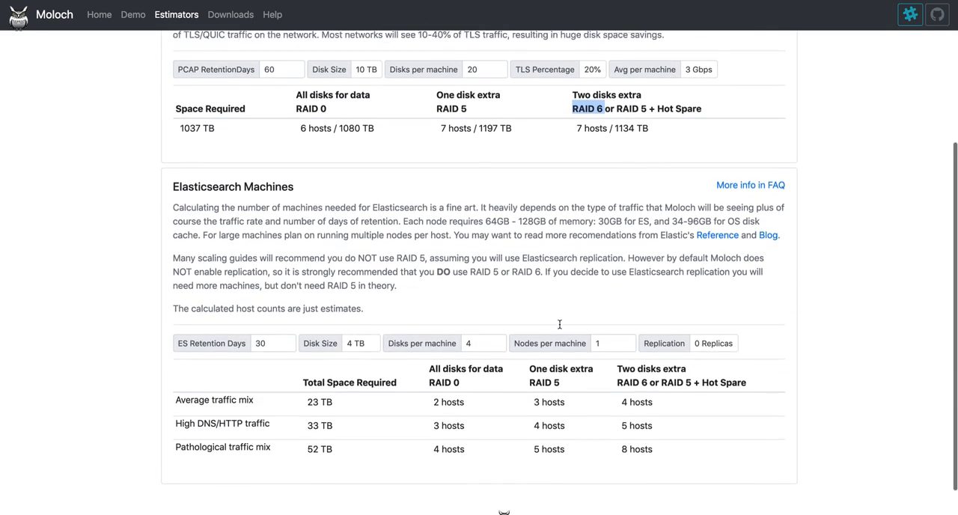
pyautogui.scroll(3)
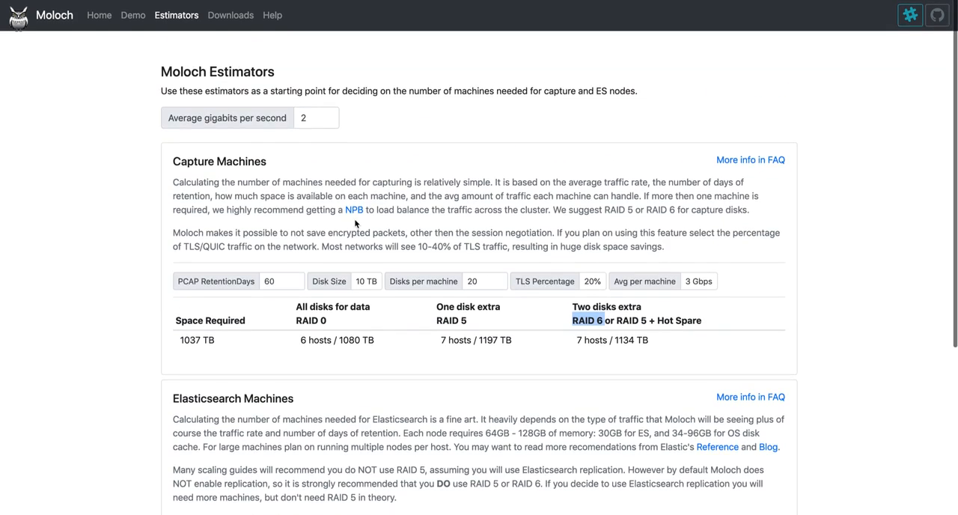
pyautogui.scroll(-3)
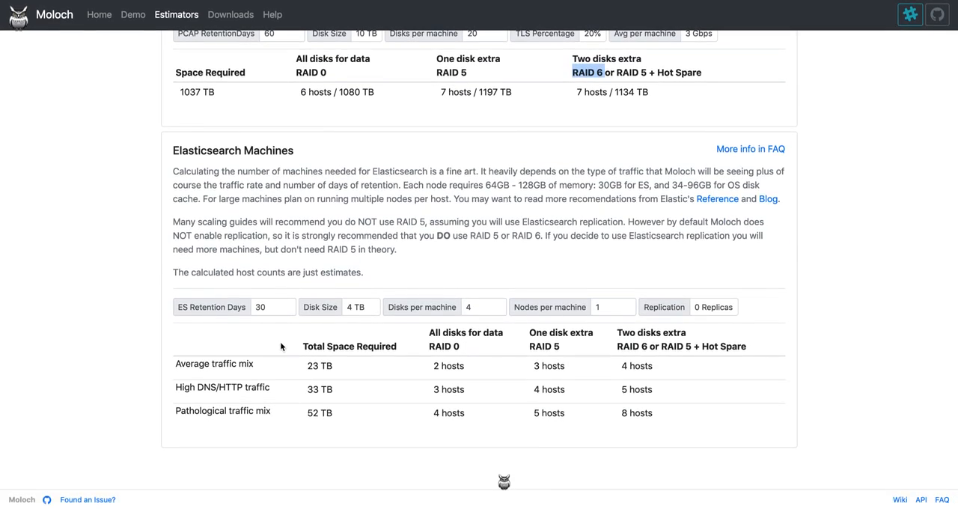
pyautogui.scroll(3)
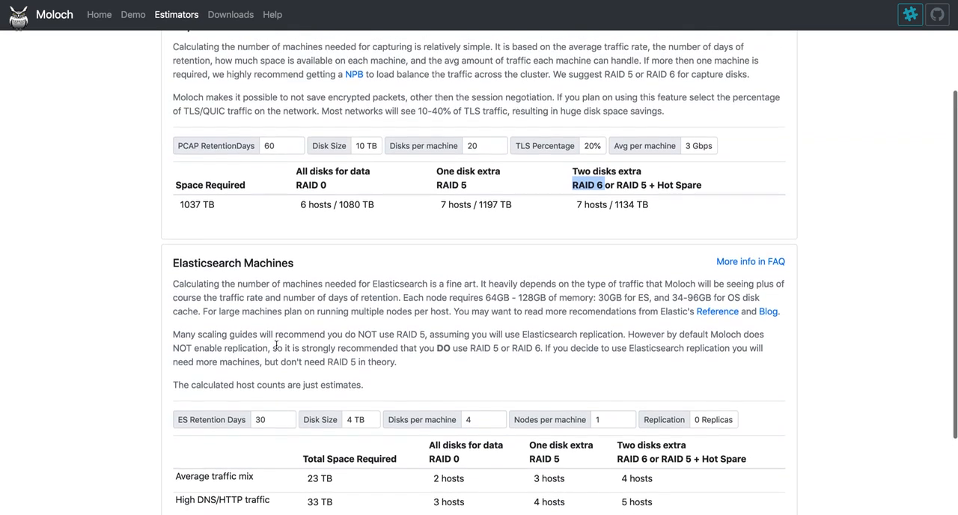
pyautogui.scroll(-3)
pyautogui.write('120')
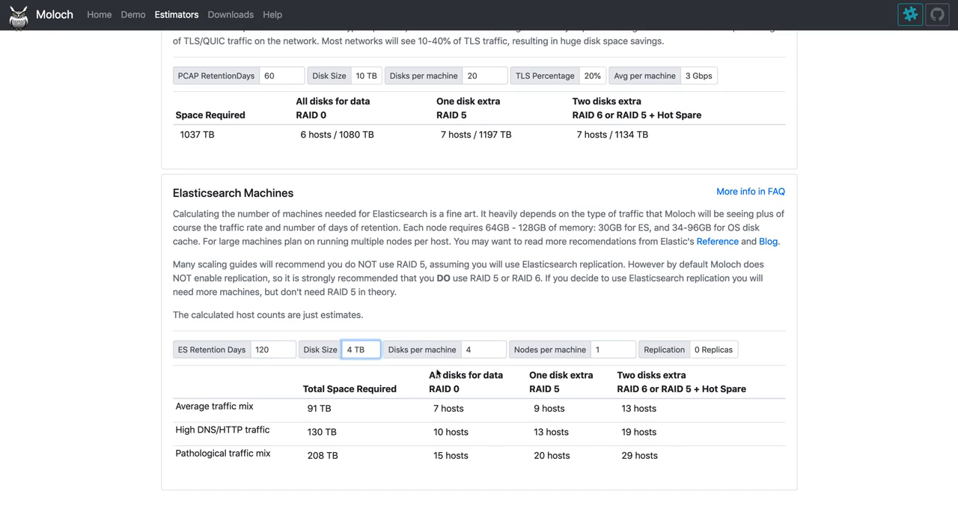
pyautogui.click(359, 349)
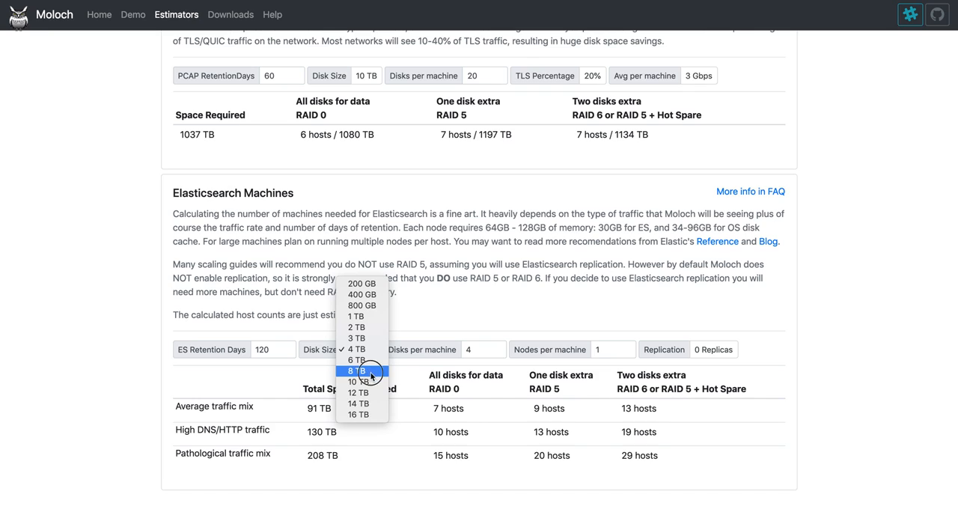
pyautogui.click(355, 370)
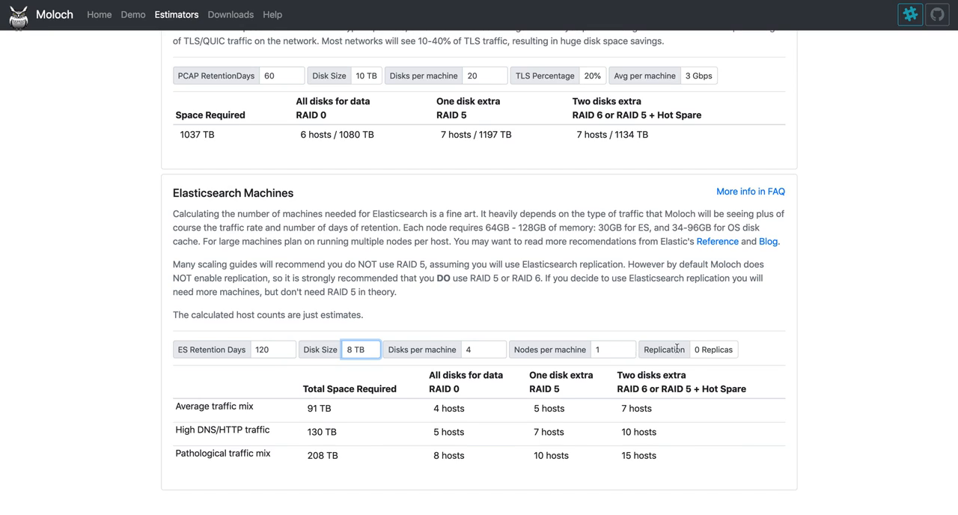
pyautogui.click(712, 349)
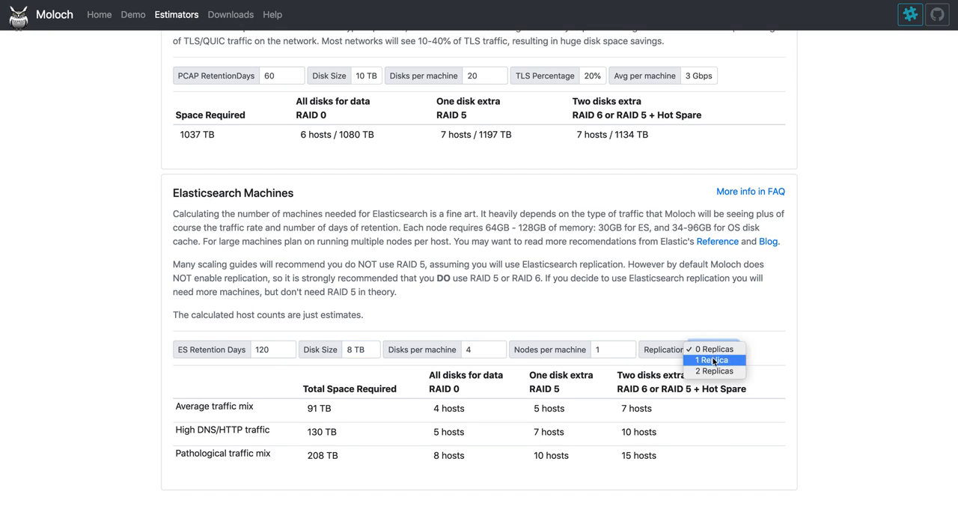
pyautogui.click(713, 359)
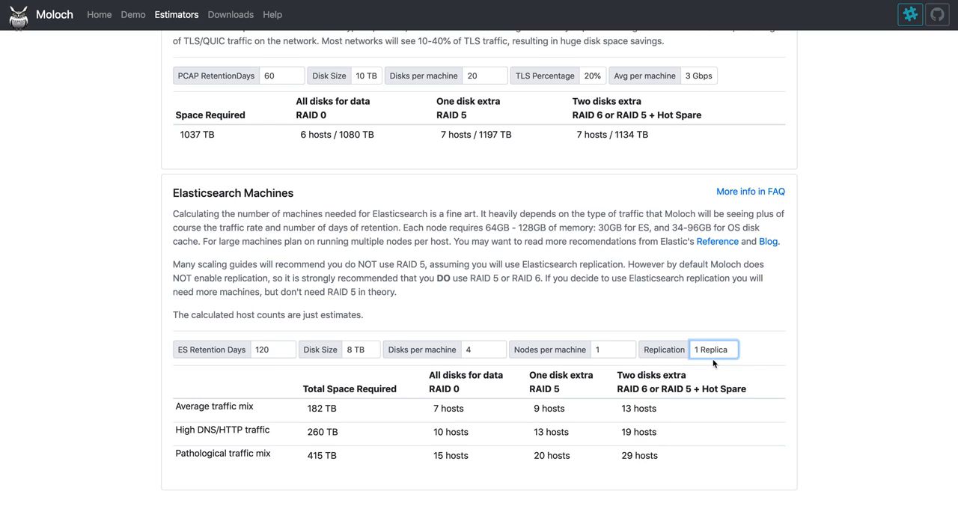
pyautogui.moveTo(228, 399)
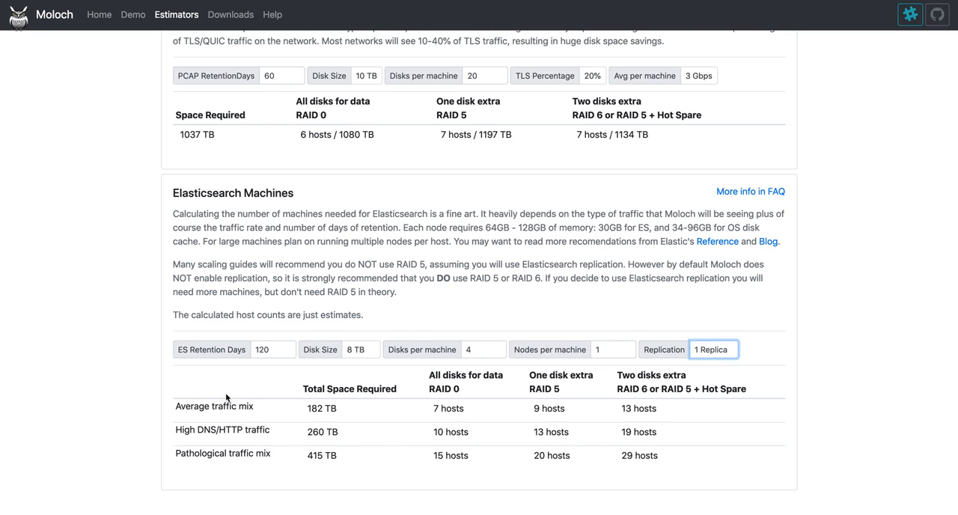
pyautogui.moveTo(178, 399)
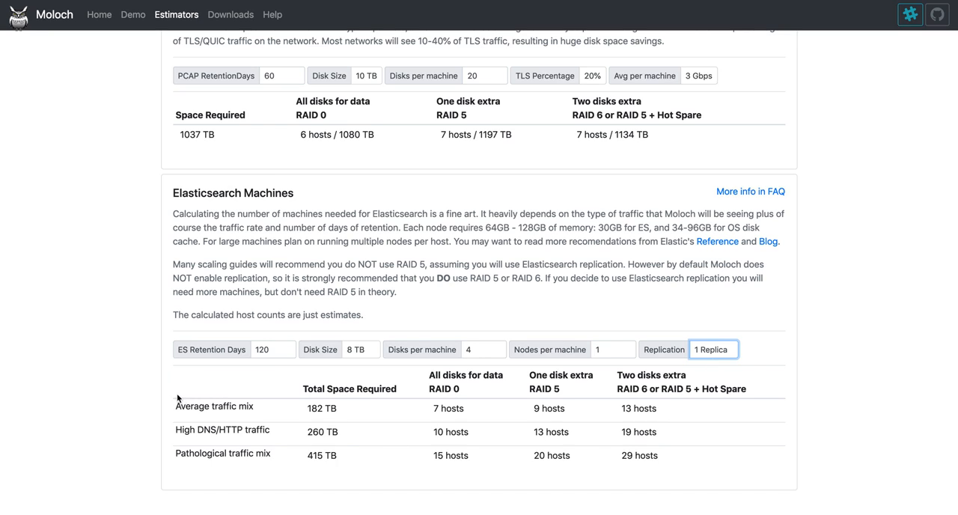
pyautogui.moveTo(194, 471)
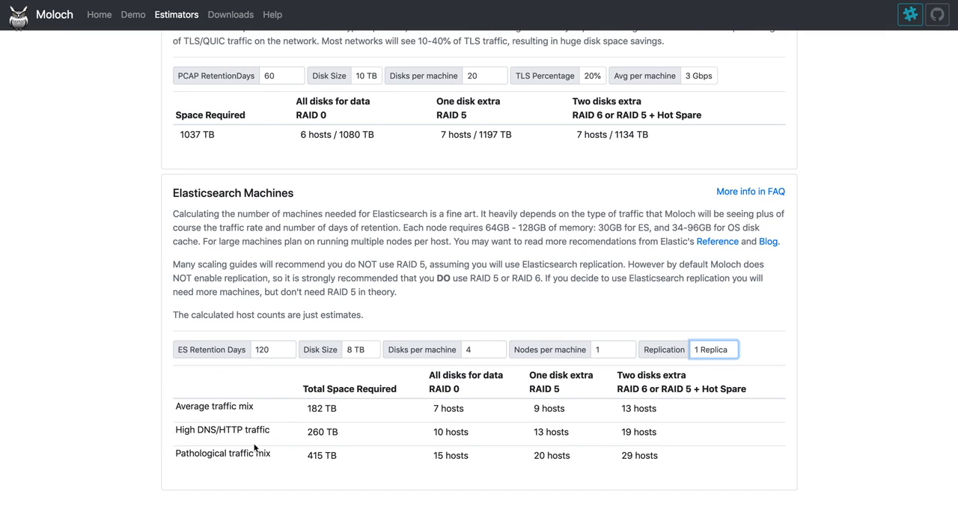
pyautogui.moveTo(338, 461)
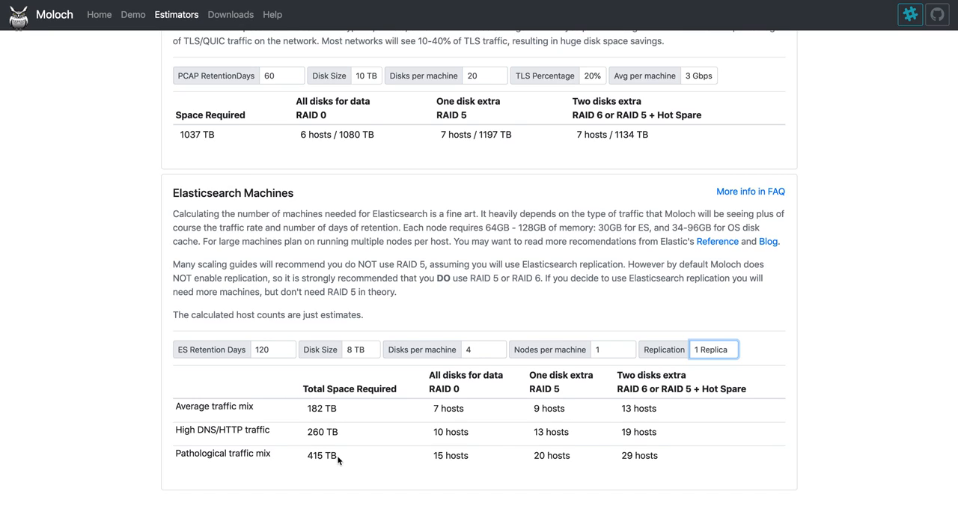
pyautogui.moveTo(303, 410)
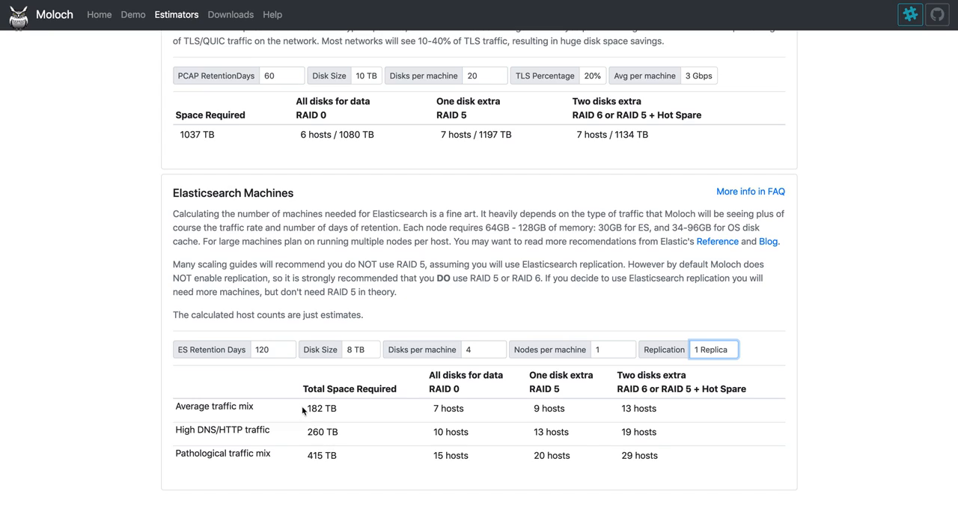
pyautogui.doubleClick(321, 407)
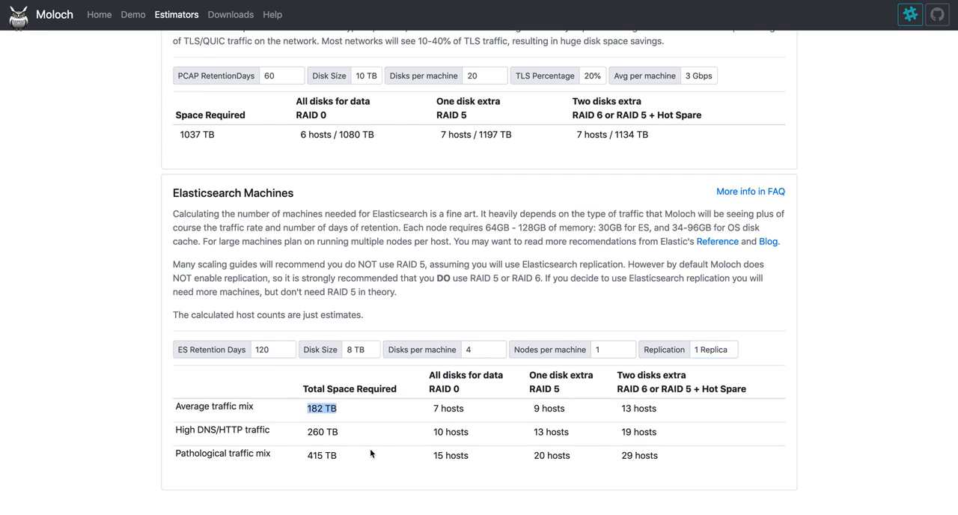
pyautogui.moveTo(365, 458)
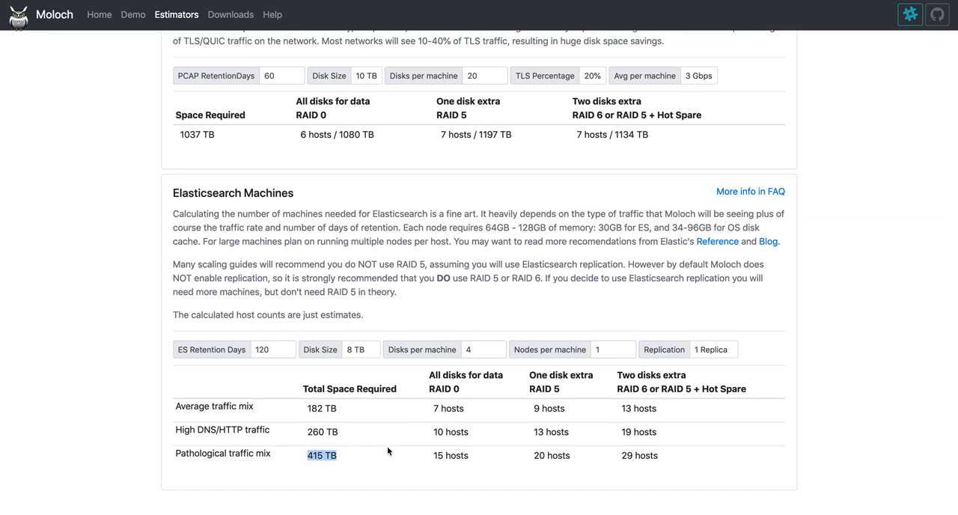
pyautogui.moveTo(529, 401)
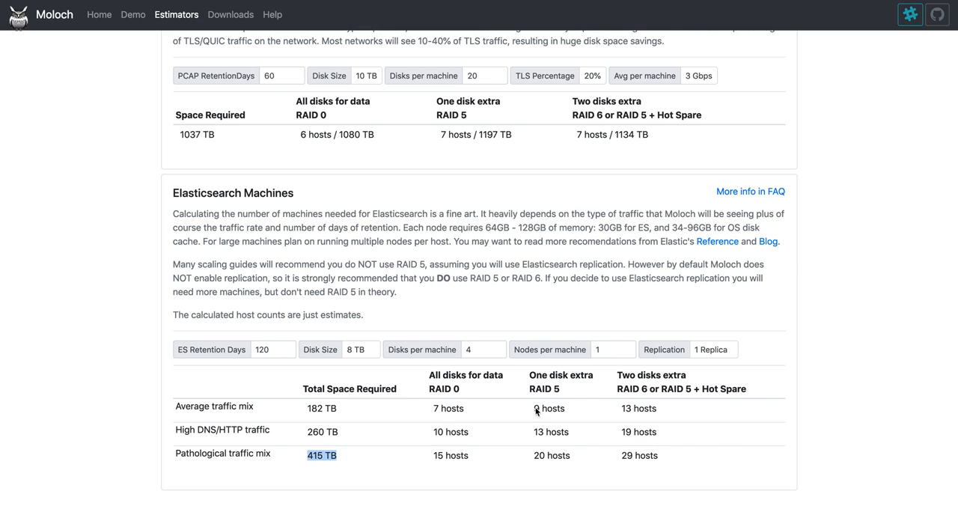
pyautogui.moveTo(285, 431)
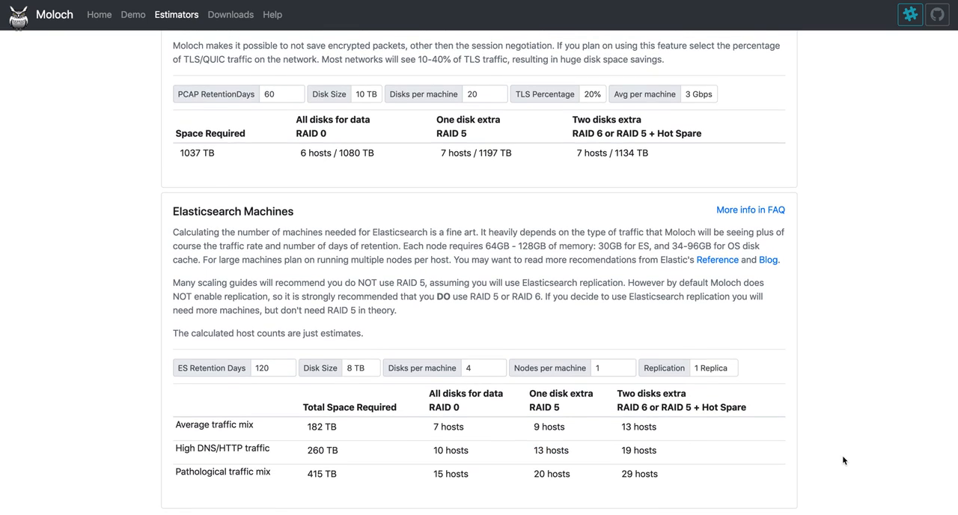
# Step: Follow the Capture Machines 'More info in FAQ' link to the hardware recommendations
pyautogui.scroll(3)
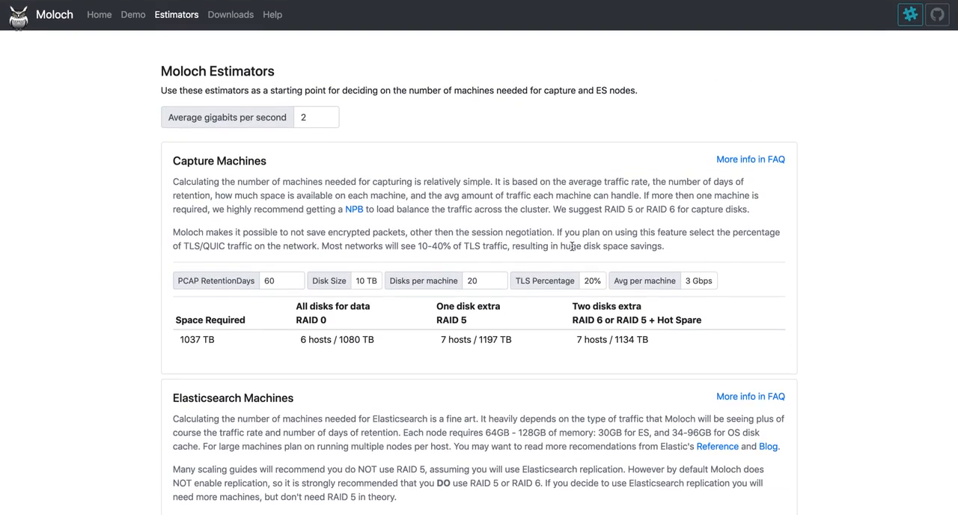
pyautogui.moveTo(231, 191)
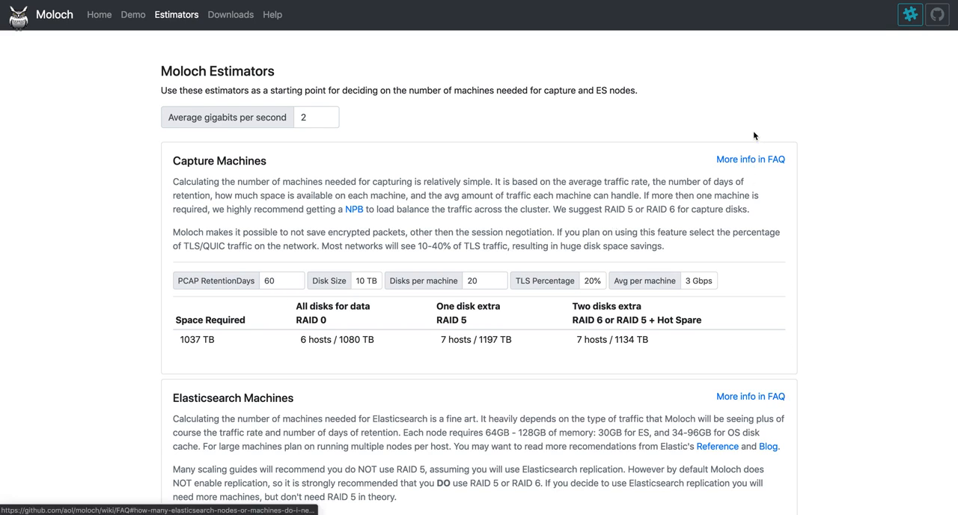
pyautogui.click(750, 159)
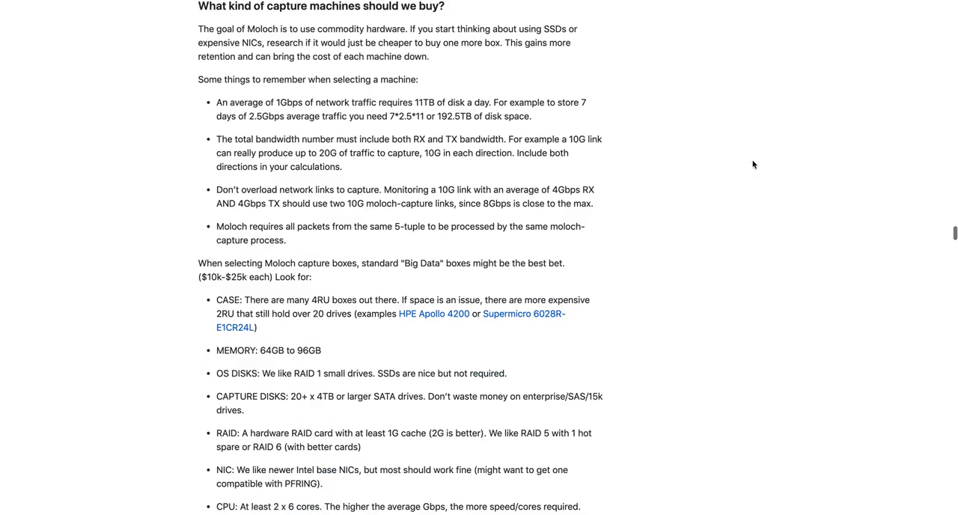
pyautogui.moveTo(108, 212)
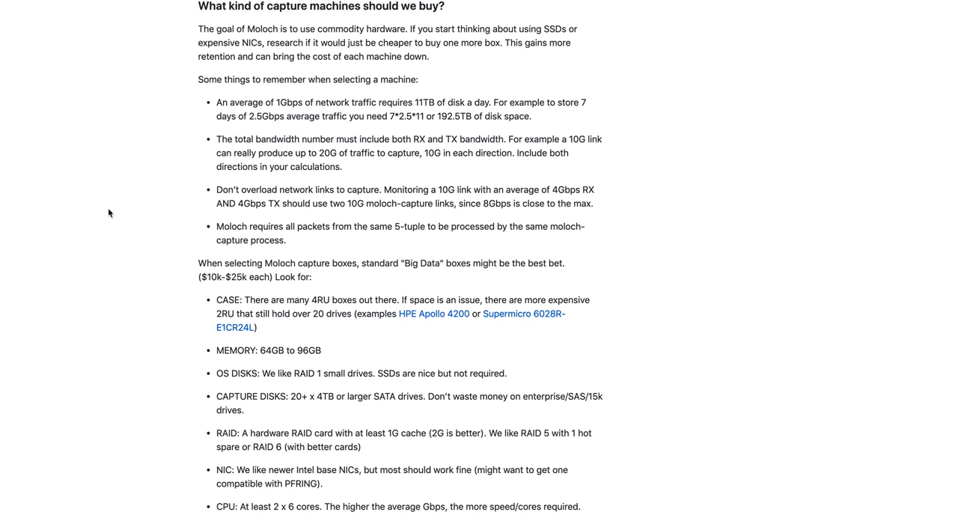
pyautogui.moveTo(136, 328)
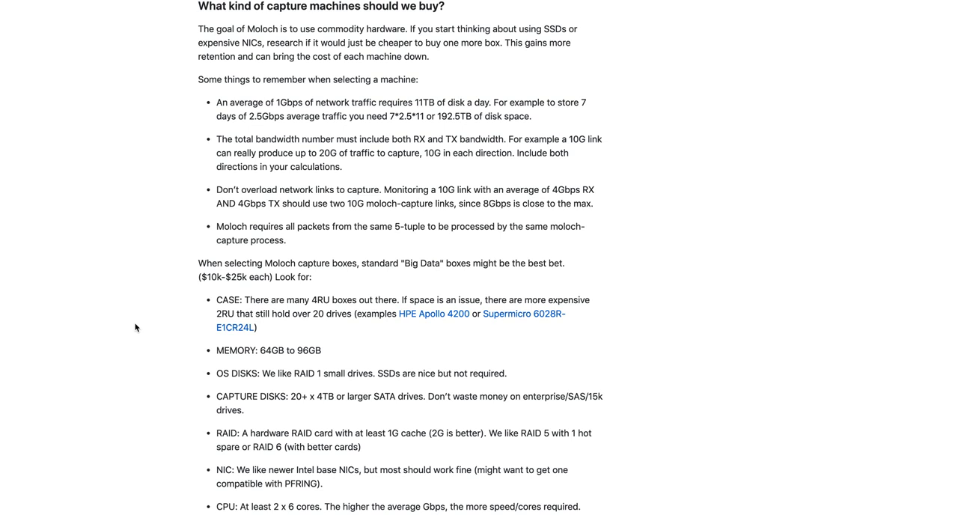
pyautogui.scroll(-3)
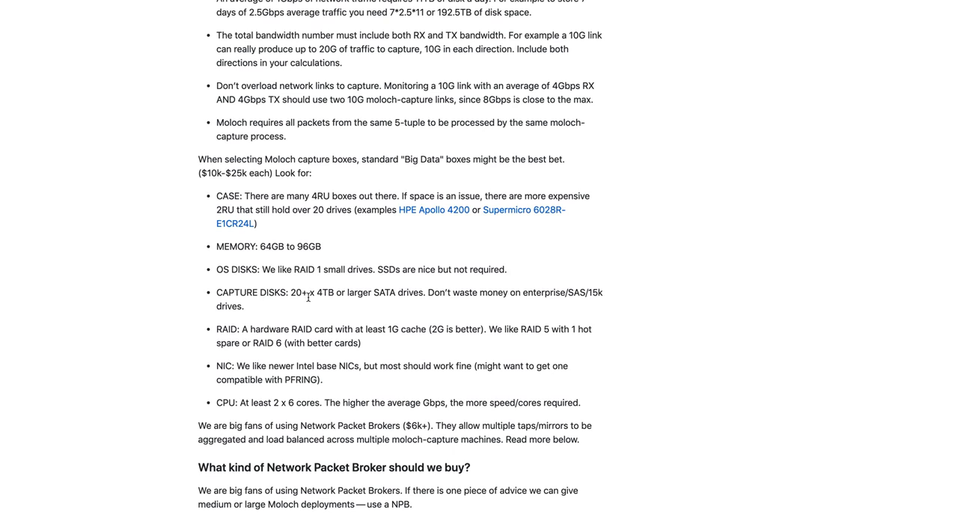
pyautogui.moveTo(233, 335)
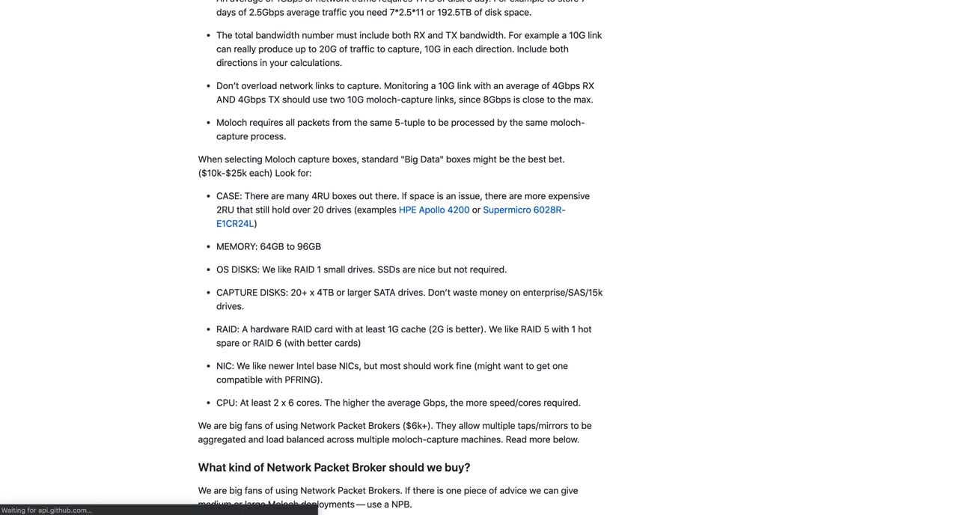
# Step: Return to Estimators and follow the Elasticsearch 'More info in FAQ' link to node-count guidance
pyautogui.click(177, 15)
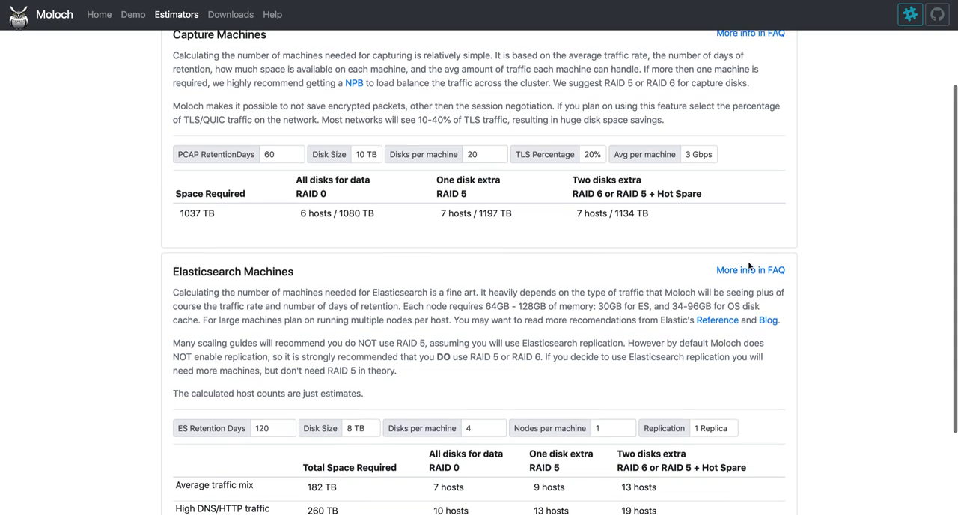
pyautogui.click(752, 269)
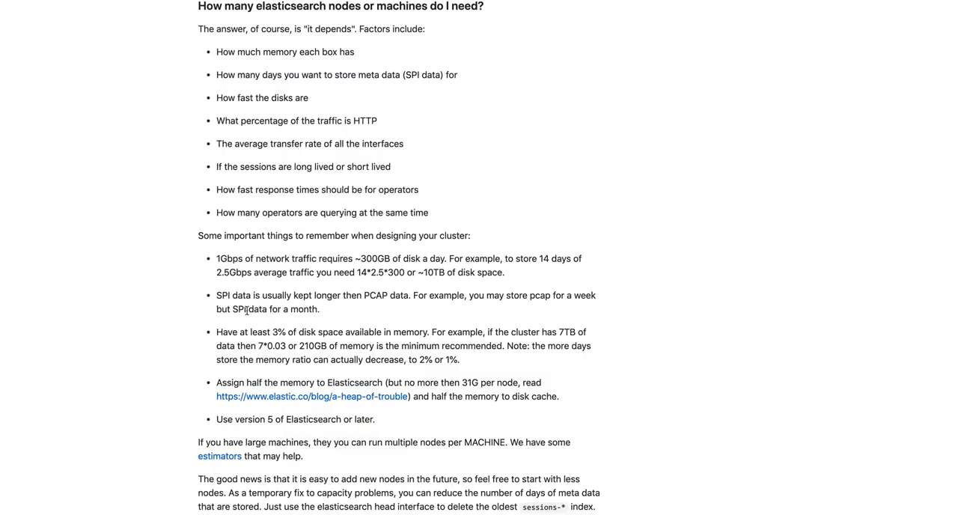
pyautogui.scroll(-3)
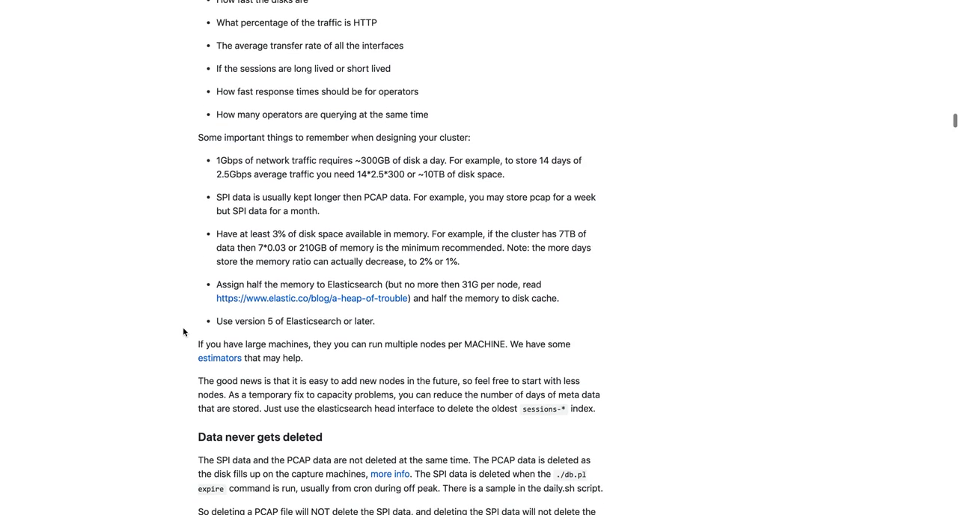
pyautogui.scroll(3)
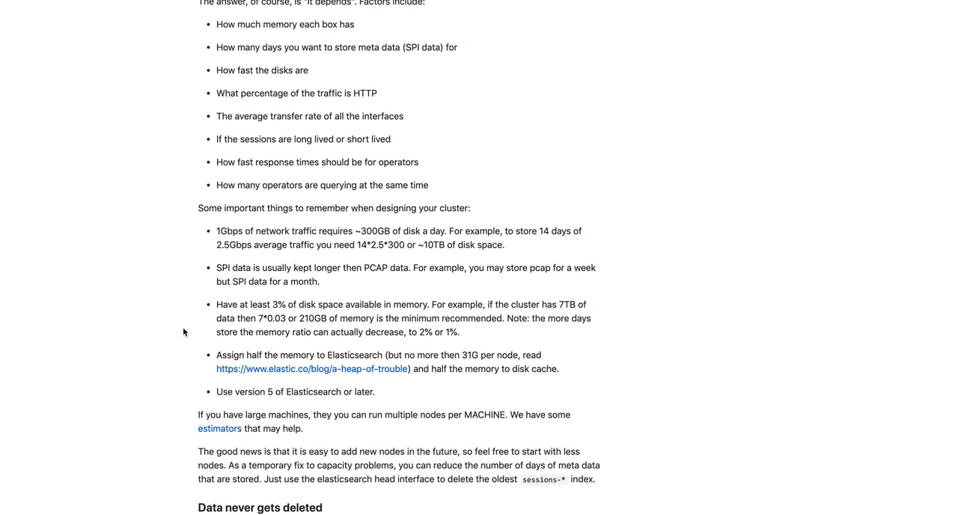